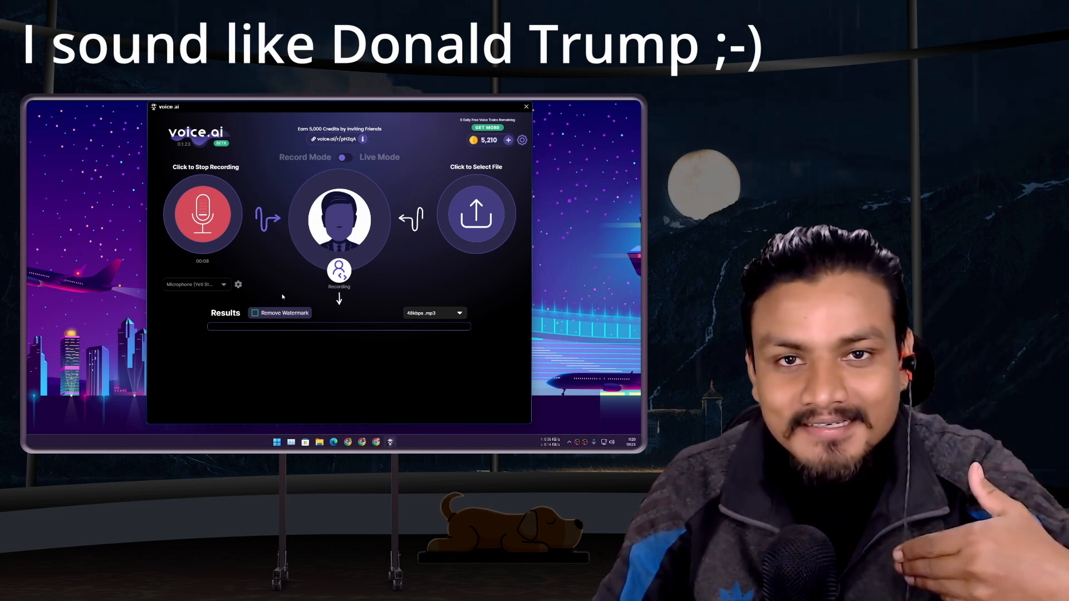
Open the Choose your voice character gallery from the current voice avatar
{"action": "left_click", "coordinate": [202, 213]}
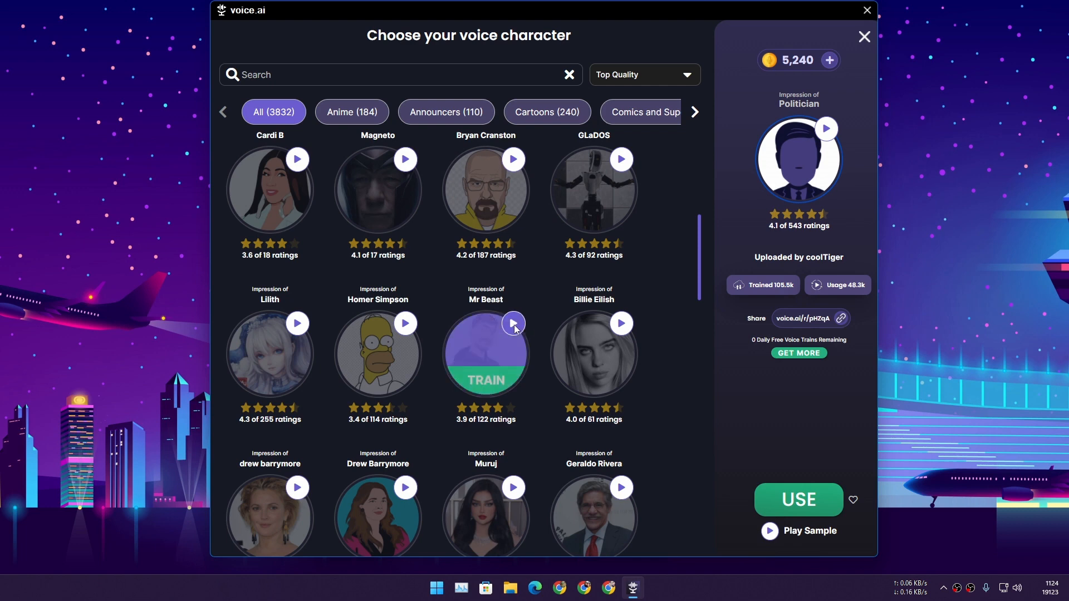
{"action": "left_click", "coordinate": [513, 323]}
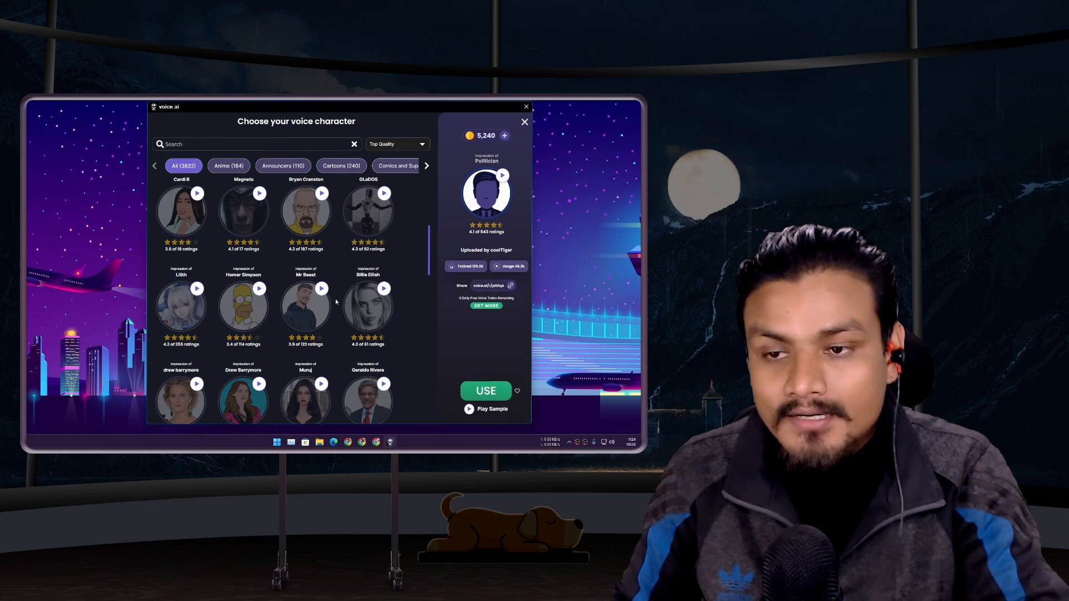
{"action": "scroll", "scroll_direction": "down", "scroll_amount": 3}
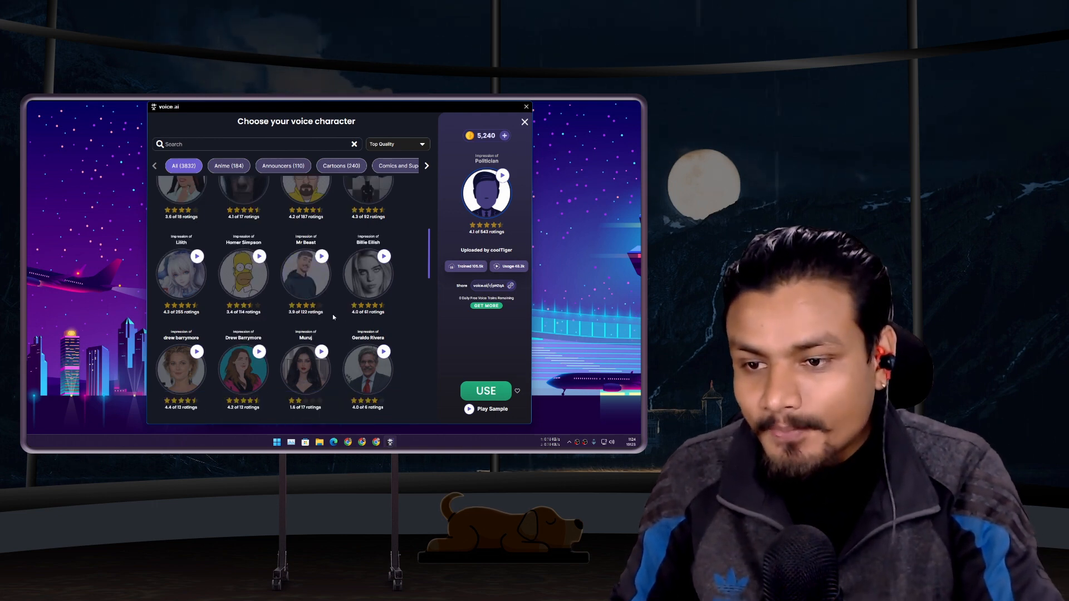
{"action": "scroll", "scroll_direction": "down", "scroll_amount": 3}
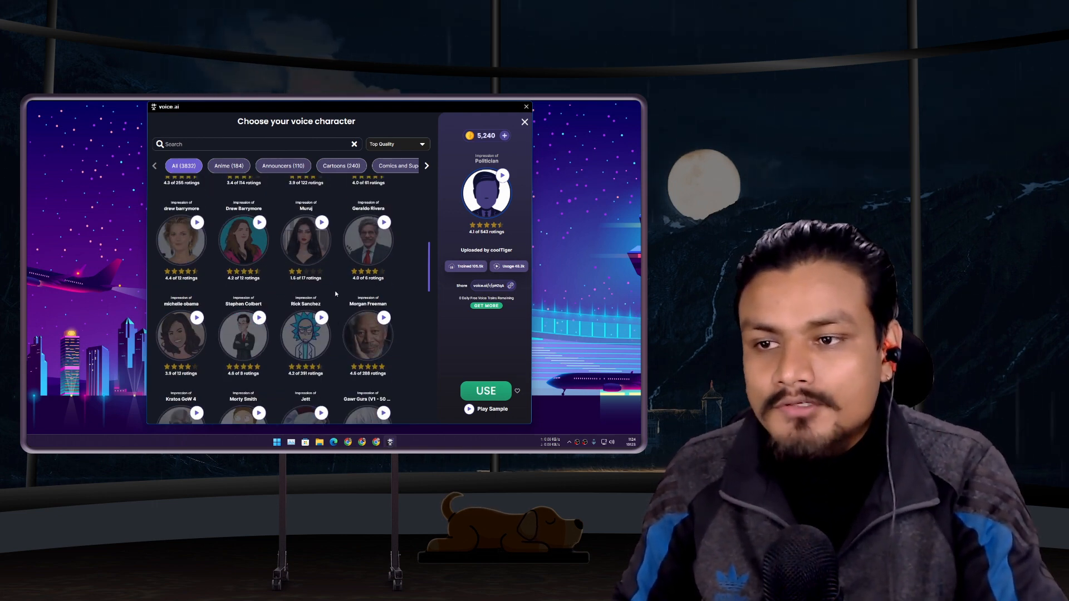
{"action": "scroll", "scroll_direction": "down", "scroll_amount": 3}
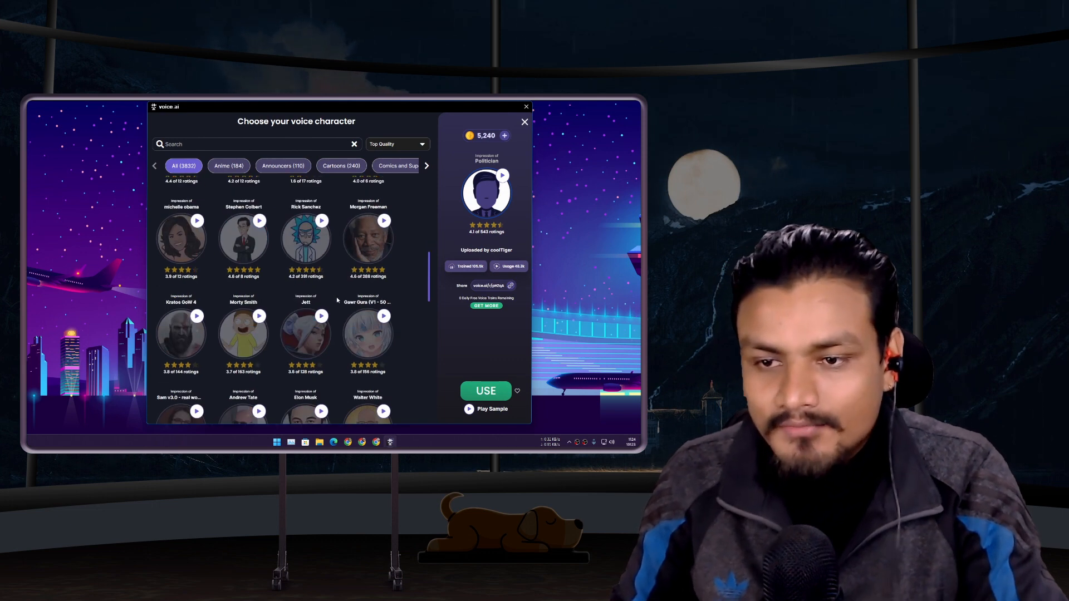
{"action": "scroll", "scroll_direction": "down", "scroll_amount": 3}
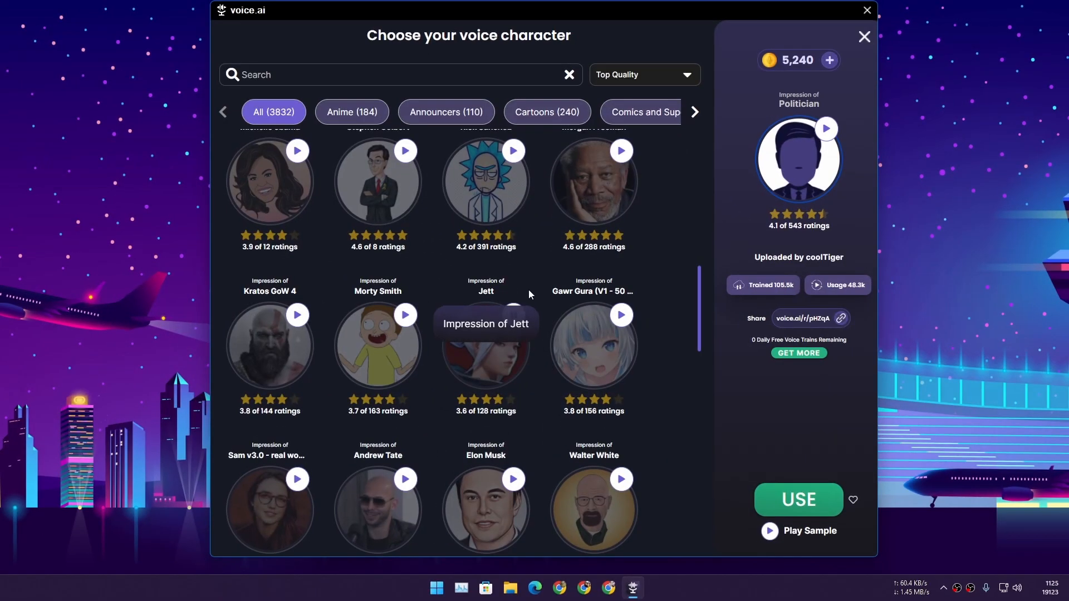
{"action": "left_click", "coordinate": [512, 314]}
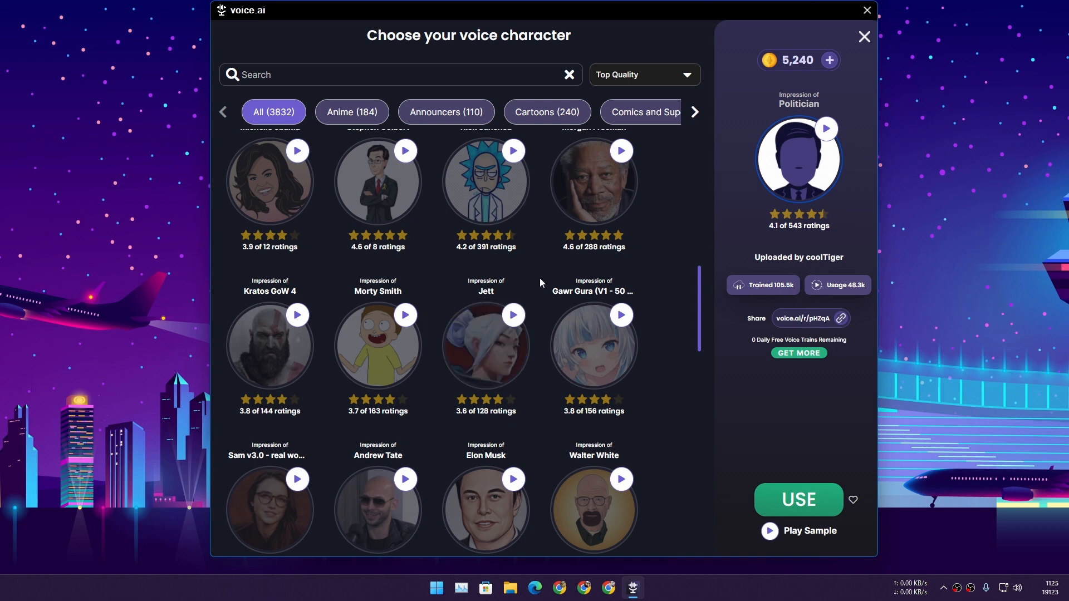
{"action": "mouse_move", "coordinate": [513, 314]}
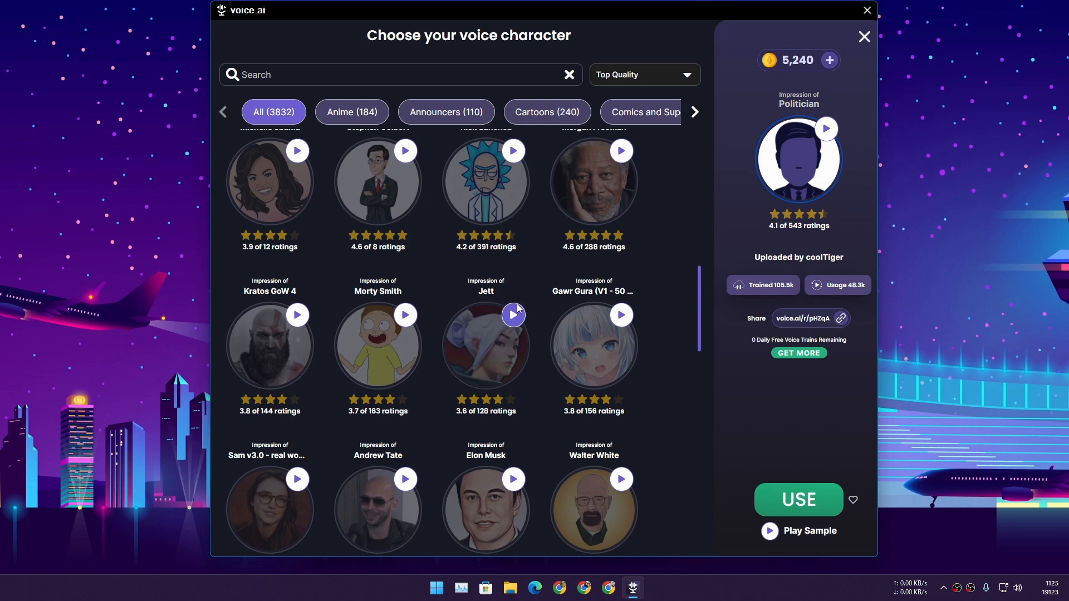
{"action": "scroll", "scroll_direction": "down", "scroll_amount": 3}
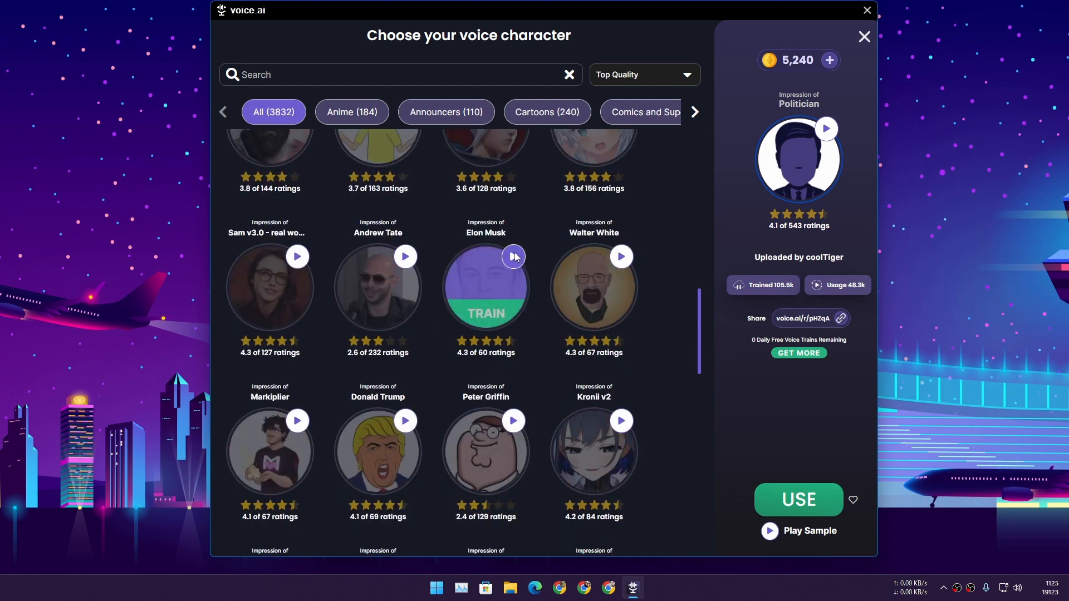
{"action": "left_click", "coordinate": [512, 256]}
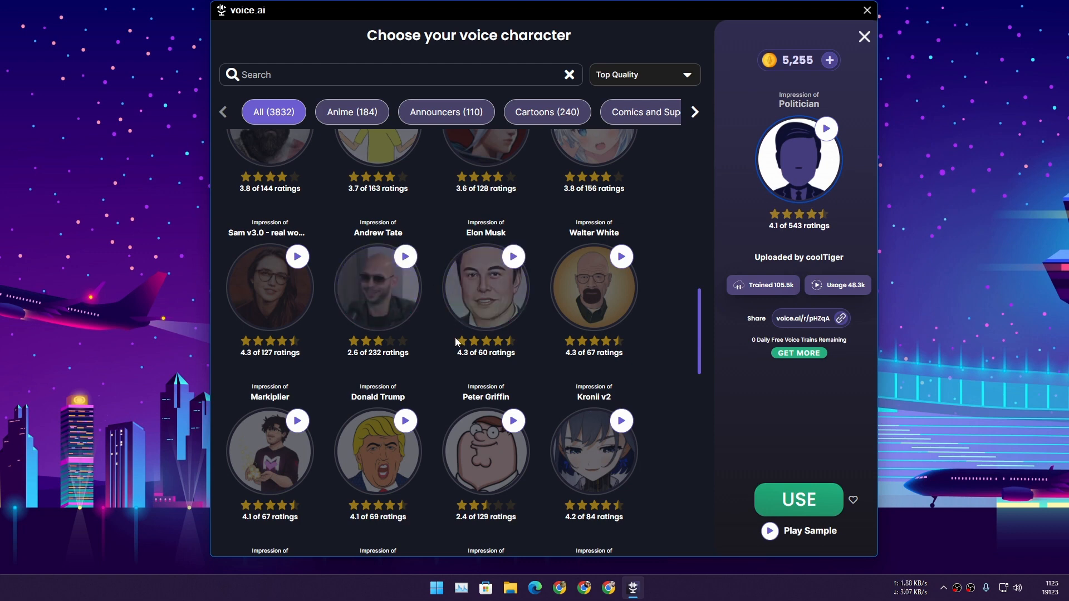
{"action": "scroll", "scroll_direction": "down", "scroll_amount": 3}
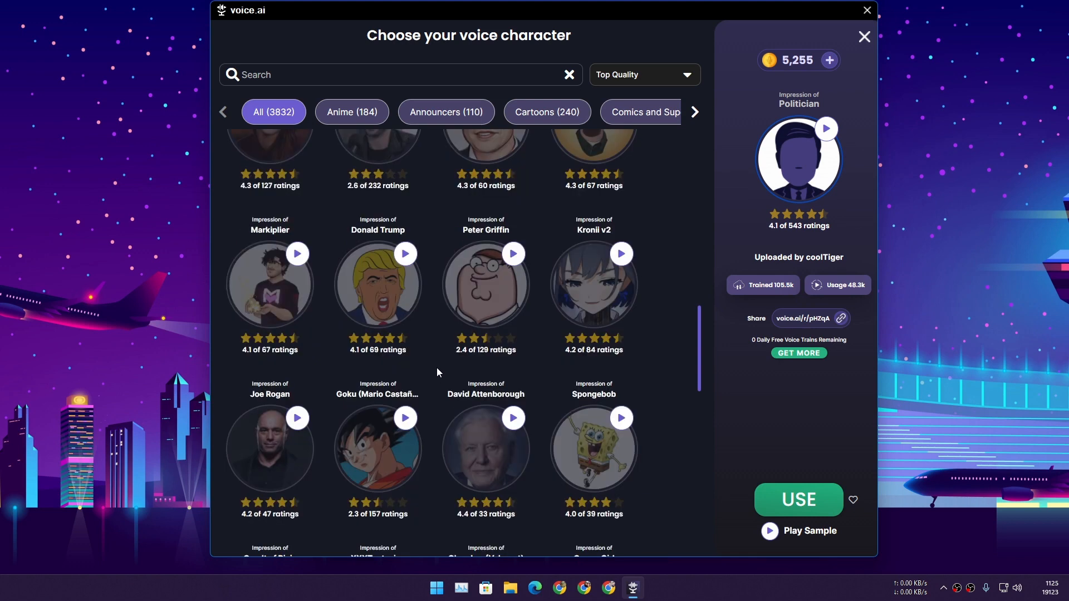
{"action": "mouse_move", "coordinate": [439, 361]}
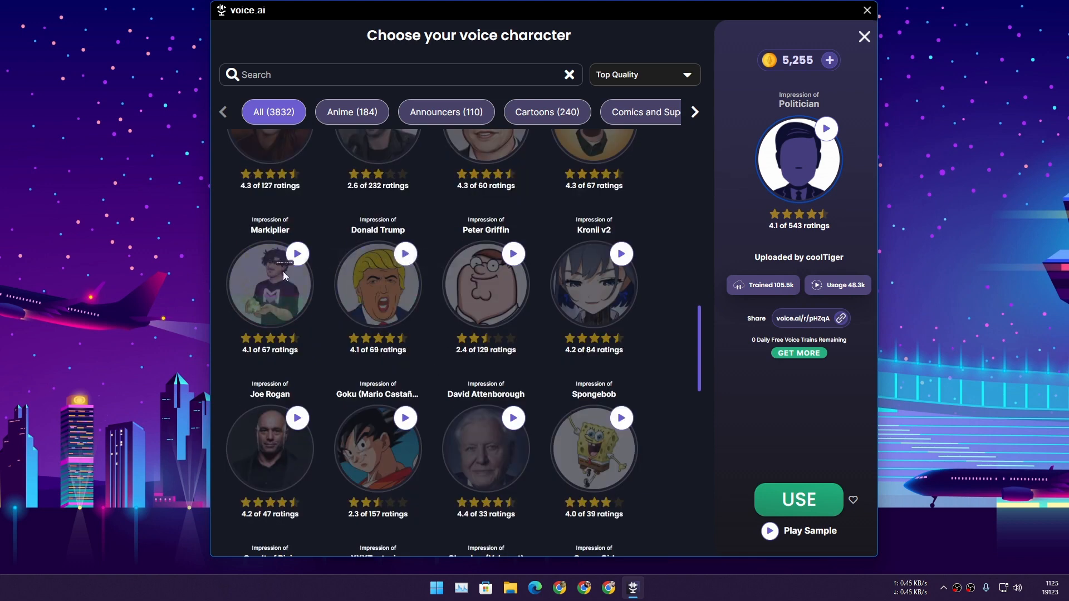
{"action": "left_click", "coordinate": [296, 252]}
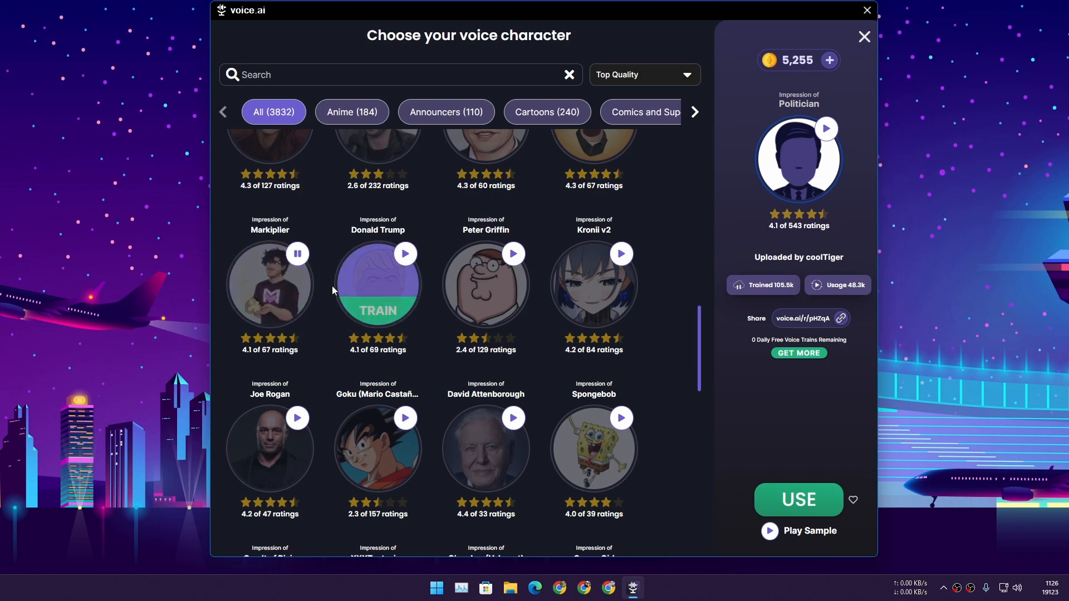
{"action": "scroll", "scroll_direction": "down", "scroll_amount": 3}
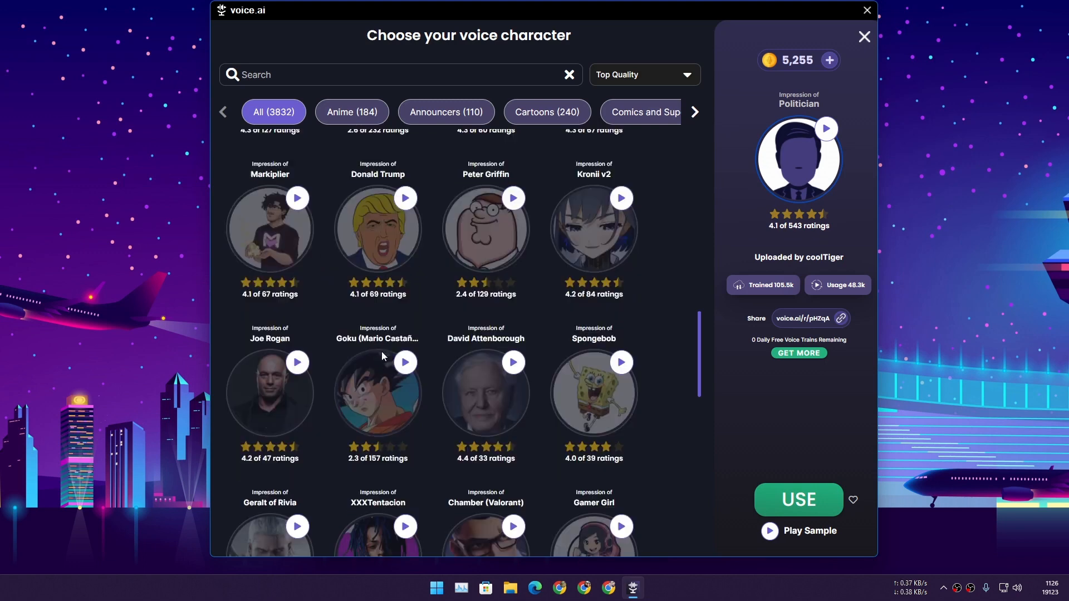
{"action": "left_click", "coordinate": [405, 362]}
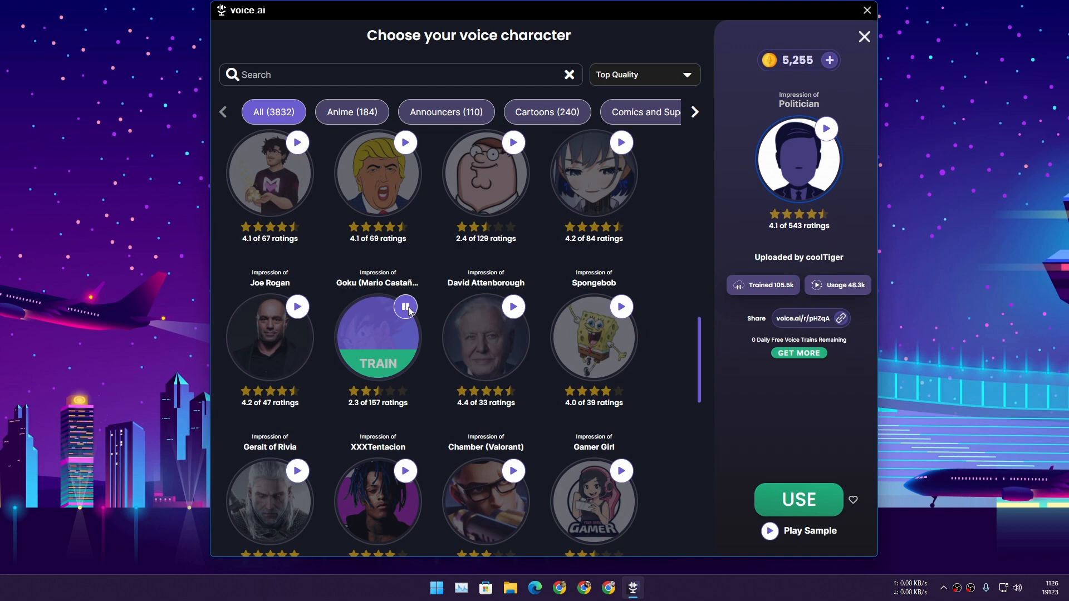
{"action": "scroll", "scroll_direction": "down", "scroll_amount": 3}
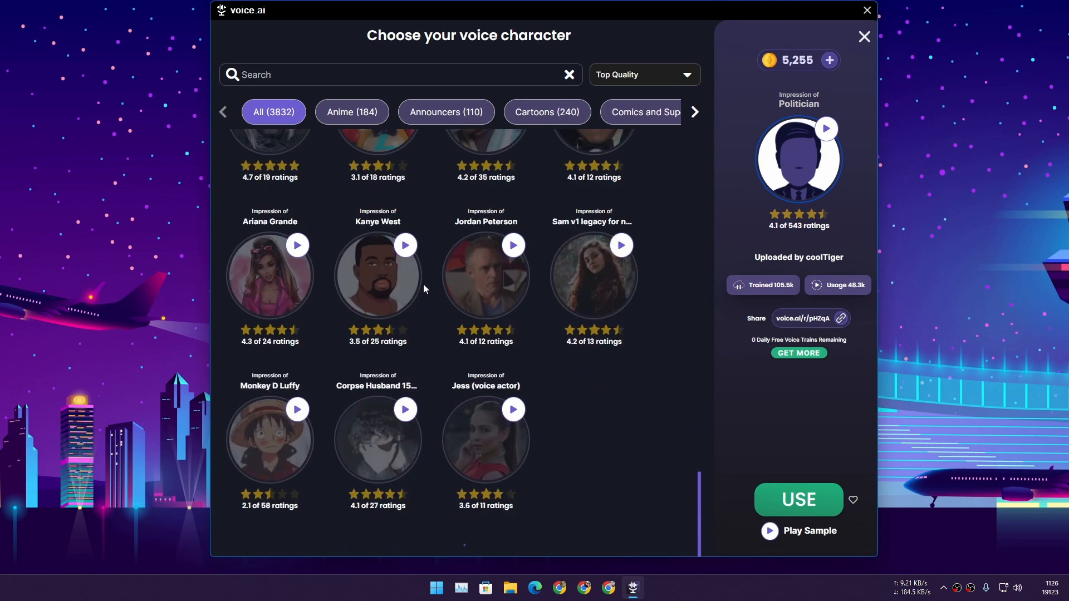
{"action": "scroll", "scroll_direction": "down", "scroll_amount": 3}
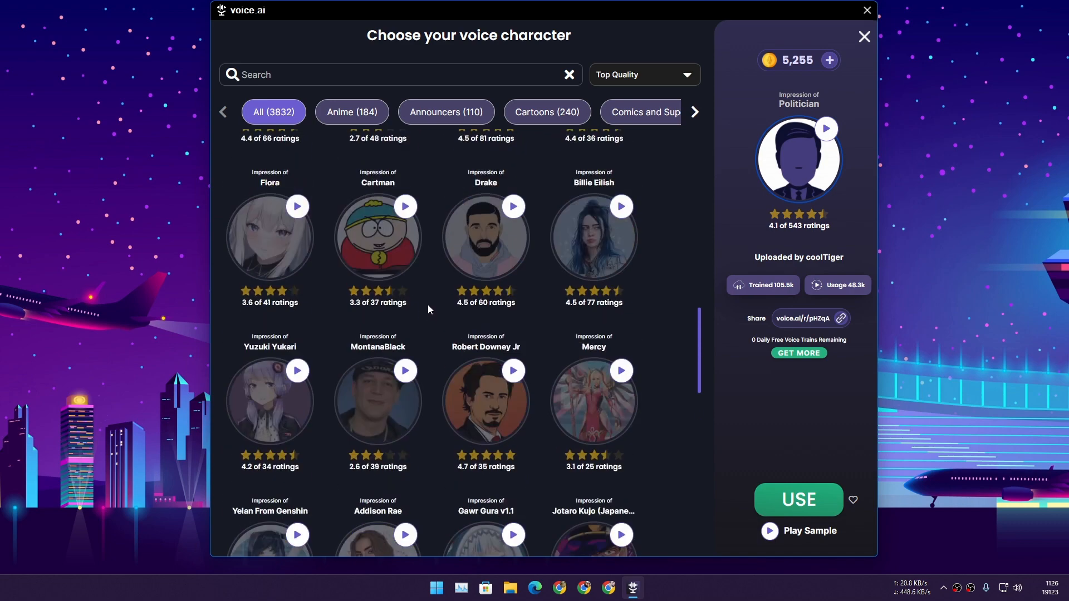
{"action": "left_click", "coordinate": [641, 112]}
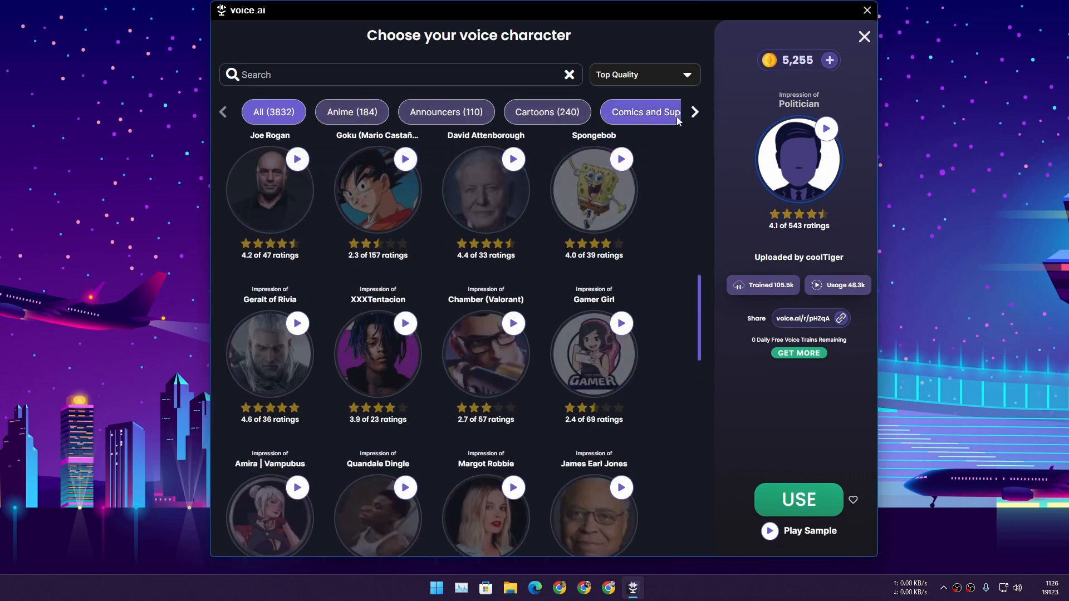
Scroll the All voice characters grid down until the Gamer Girl card appears
{"action": "left_click", "coordinate": [693, 111]}
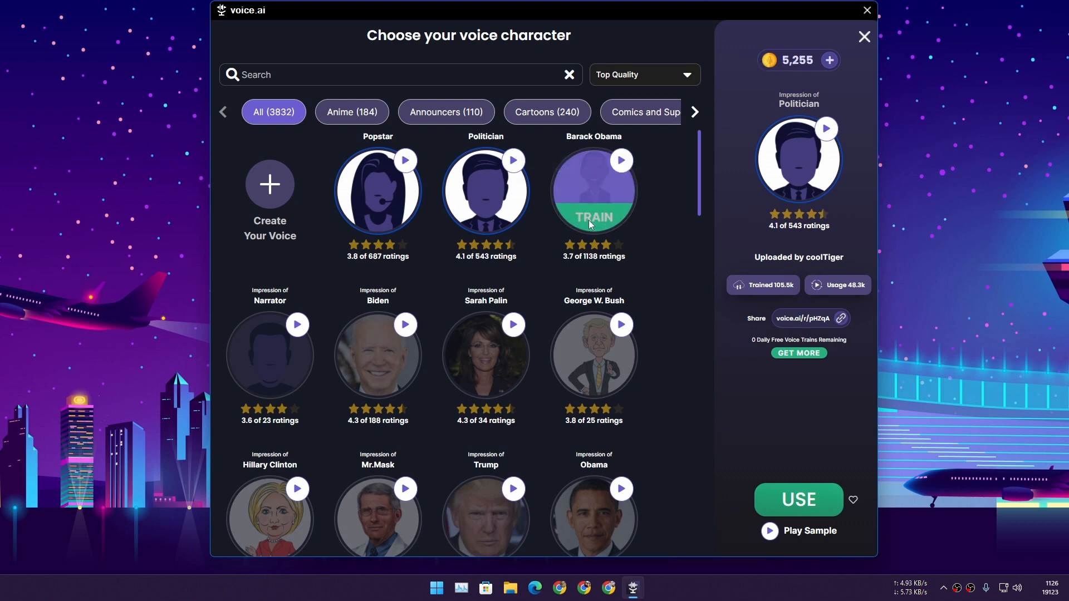
{"action": "mouse_move", "coordinate": [644, 284]}
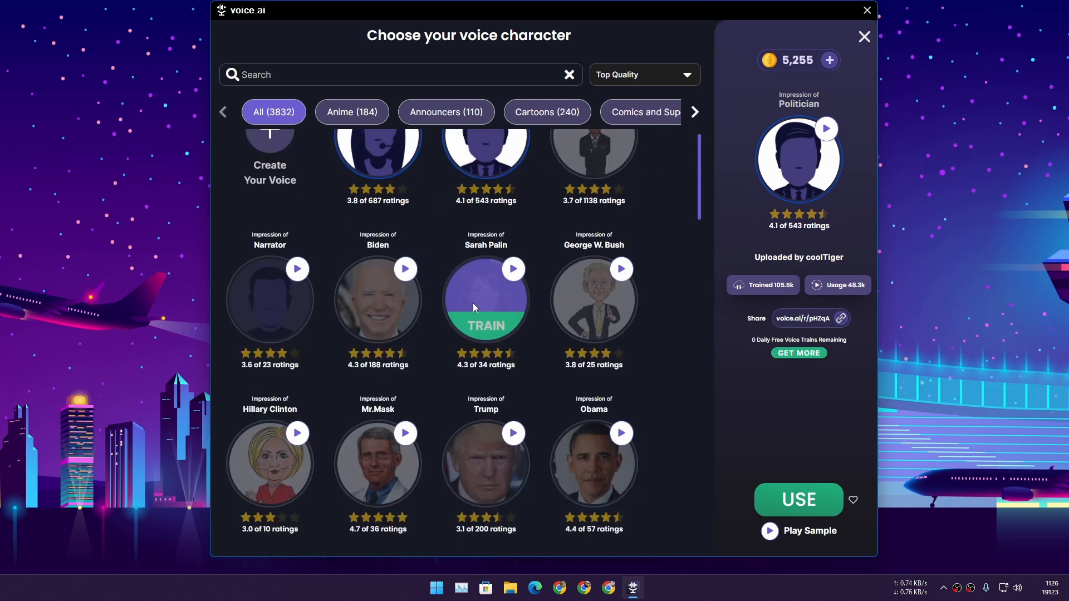
{"action": "scroll", "scroll_direction": "down", "scroll_amount": 3}
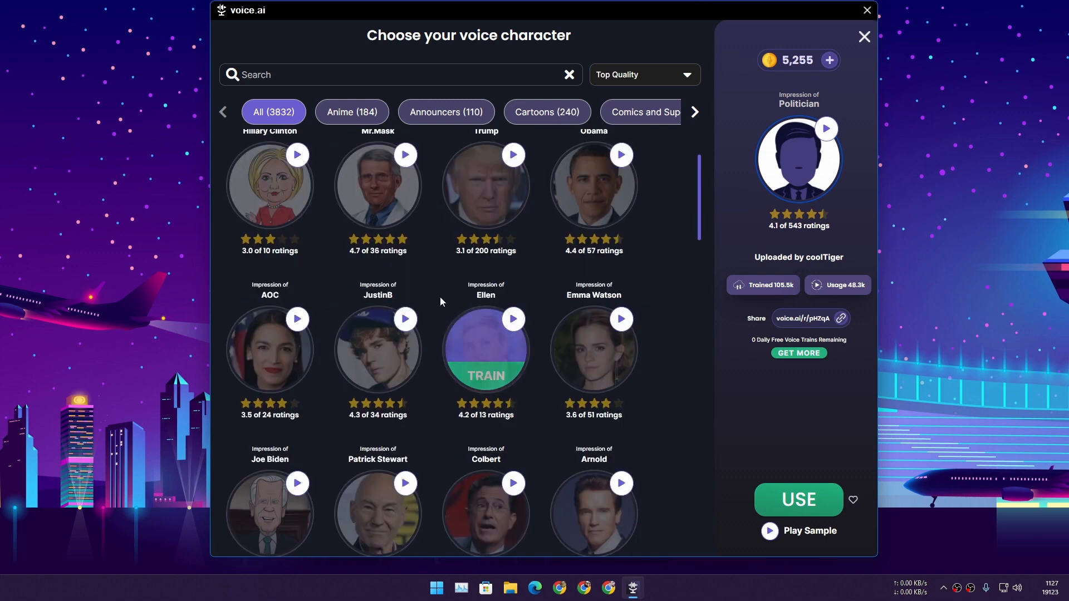
{"action": "scroll", "scroll_direction": "down", "scroll_amount": 3}
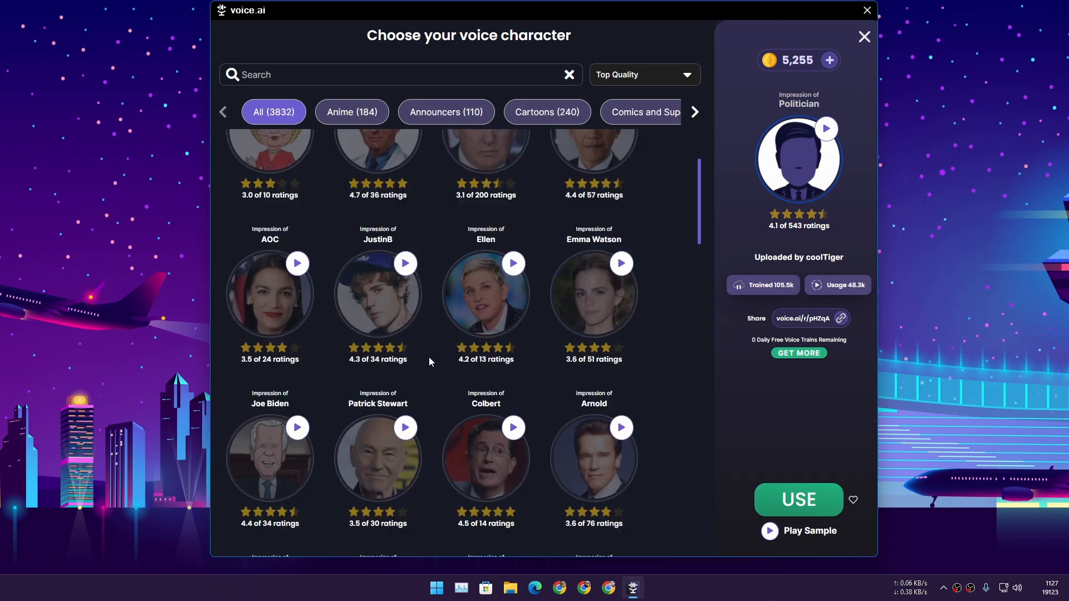
{"action": "scroll", "scroll_direction": "down", "scroll_amount": 3}
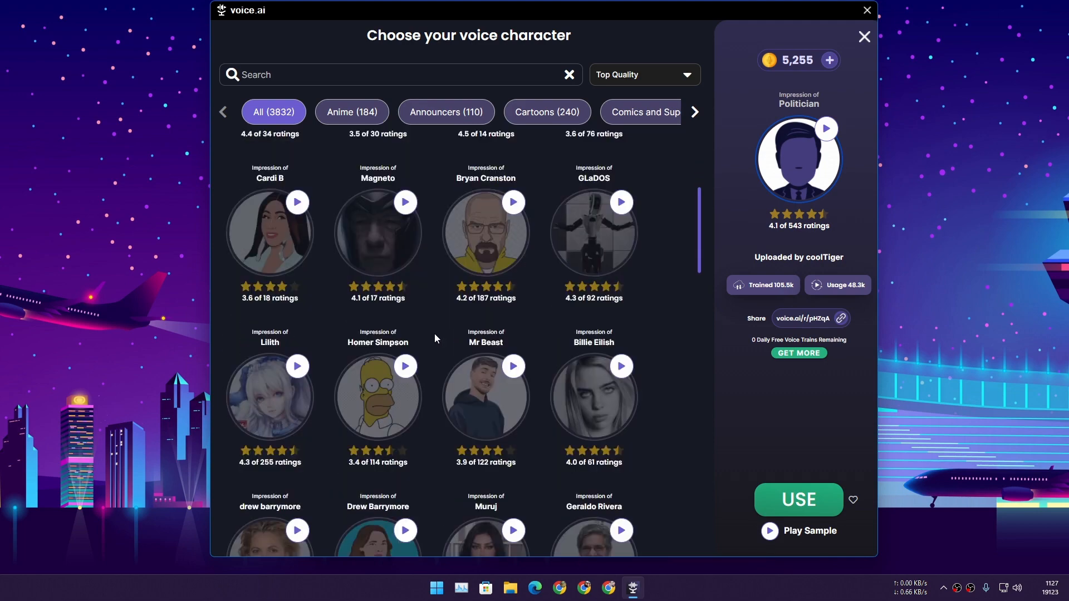
{"action": "scroll", "scroll_direction": "down", "scroll_amount": 3}
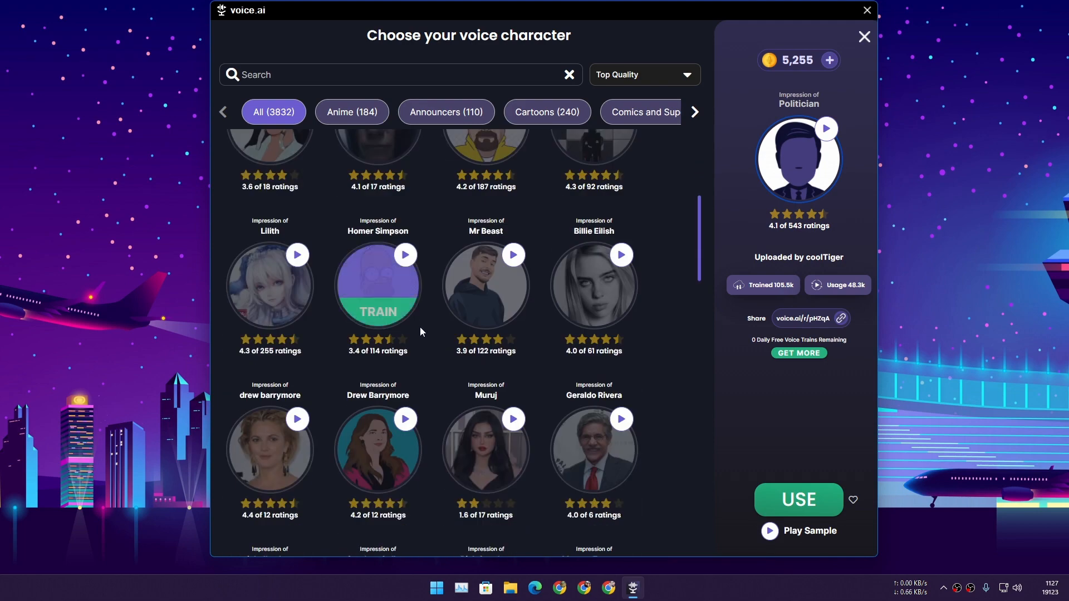
{"action": "scroll", "scroll_direction": "down", "scroll_amount": 3}
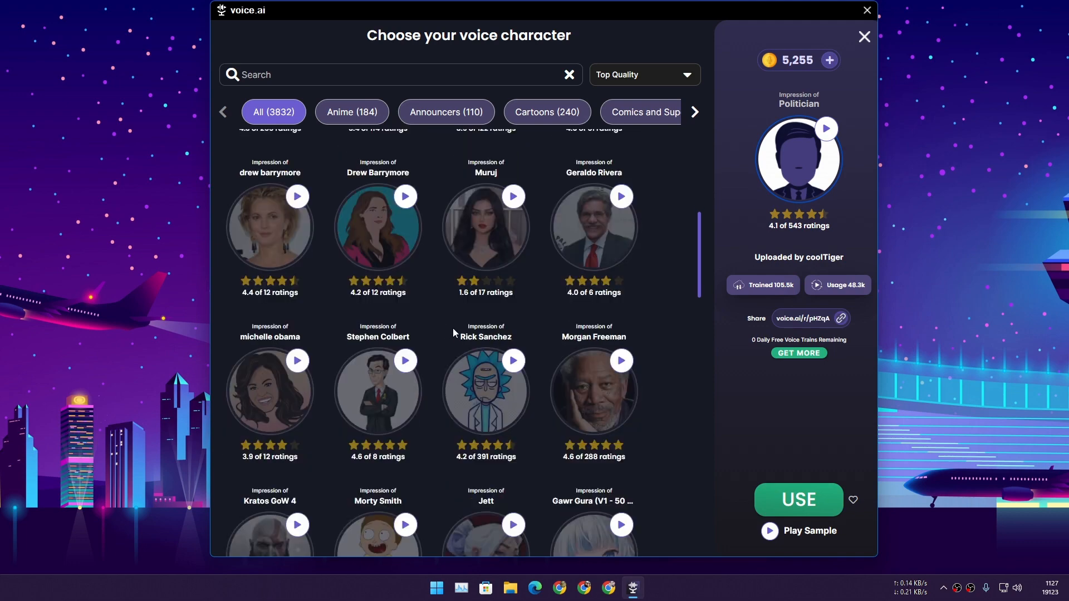
{"action": "scroll", "scroll_direction": "down", "scroll_amount": 3}
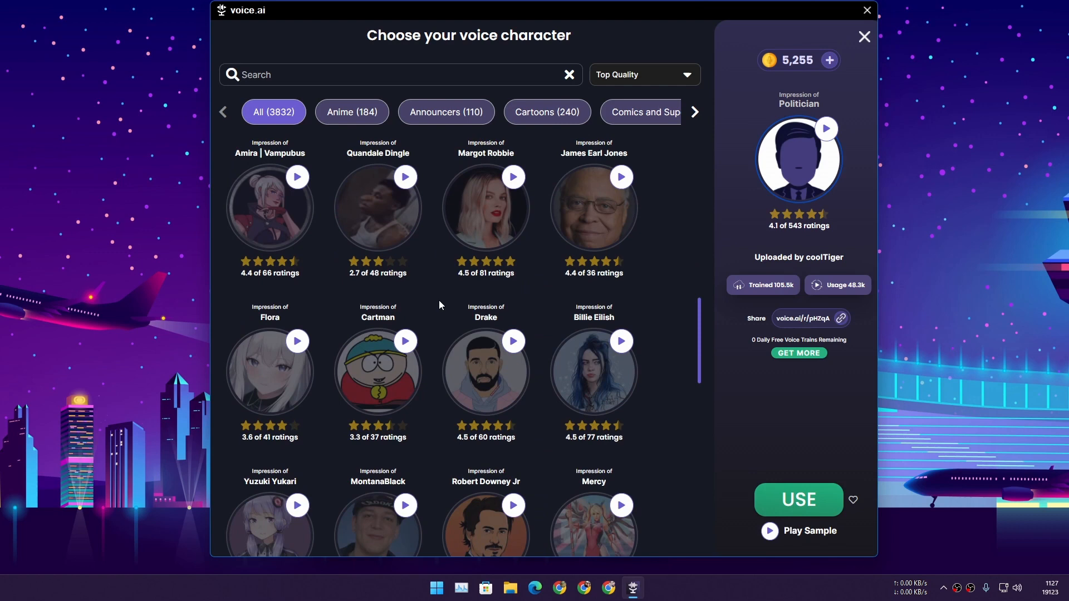
{"action": "scroll", "scroll_direction": "down", "scroll_amount": 3}
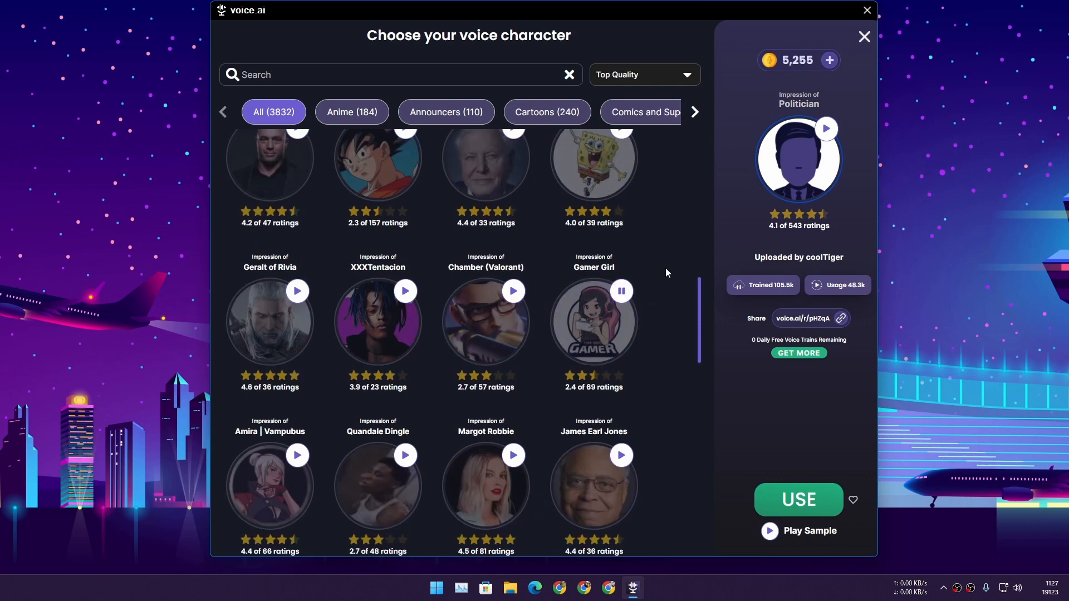
{"action": "mouse_move", "coordinate": [658, 284]}
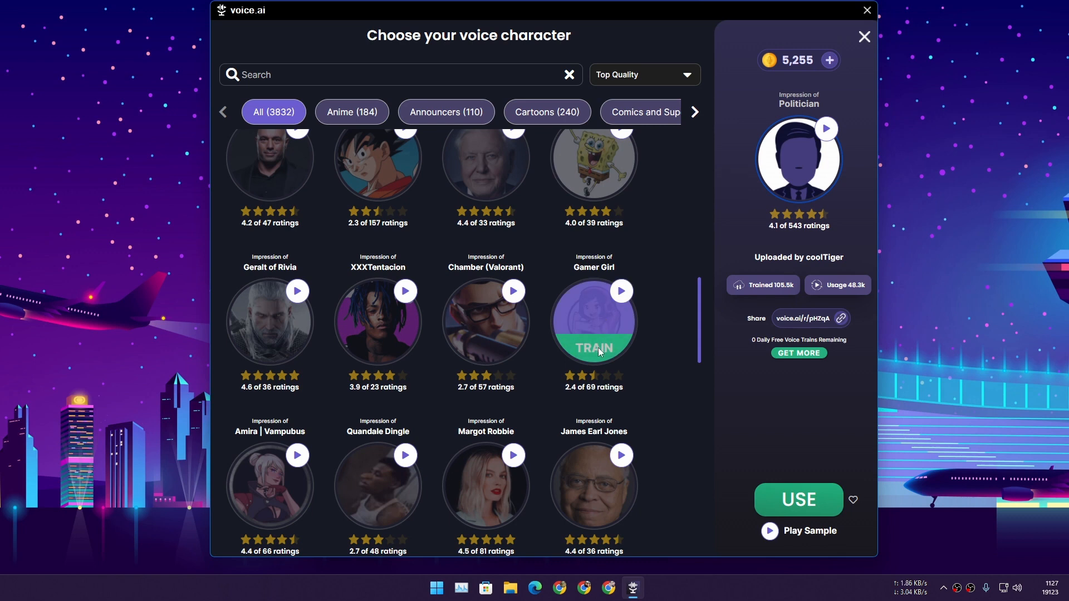
{"action": "mouse_move", "coordinate": [602, 353]}
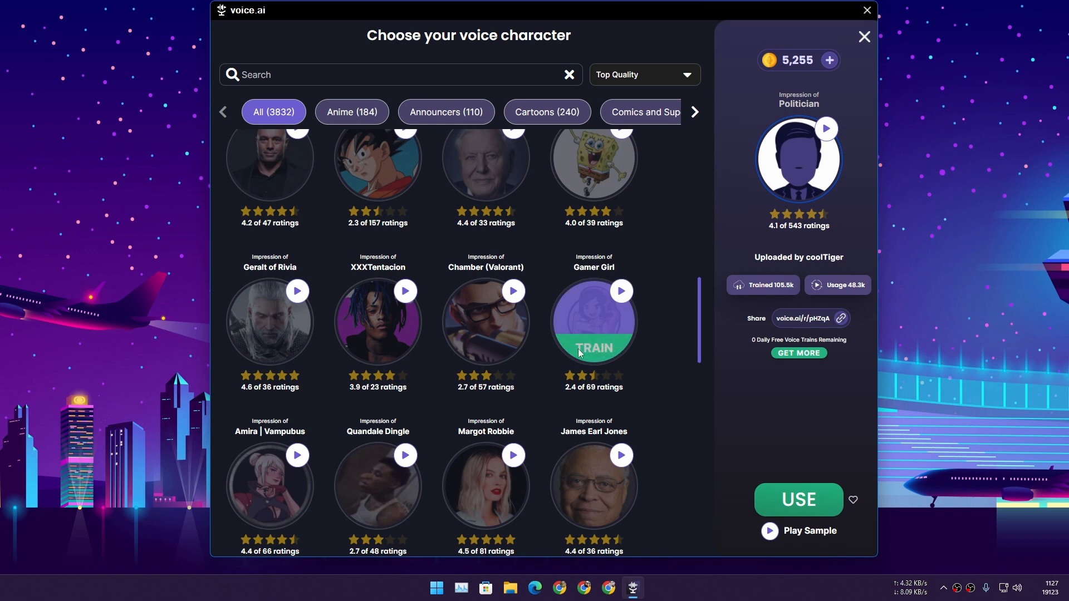
Train the Gamer Girl voice in high quality, confirming the 4,600-credit cost
{"action": "left_click", "coordinate": [592, 347]}
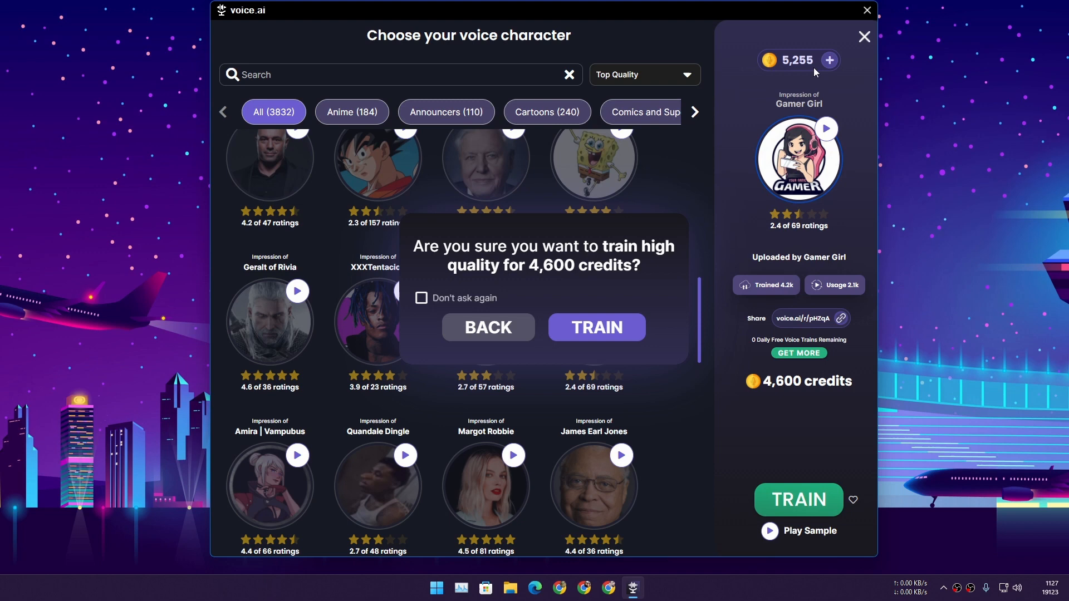
{"action": "left_click", "coordinate": [596, 327]}
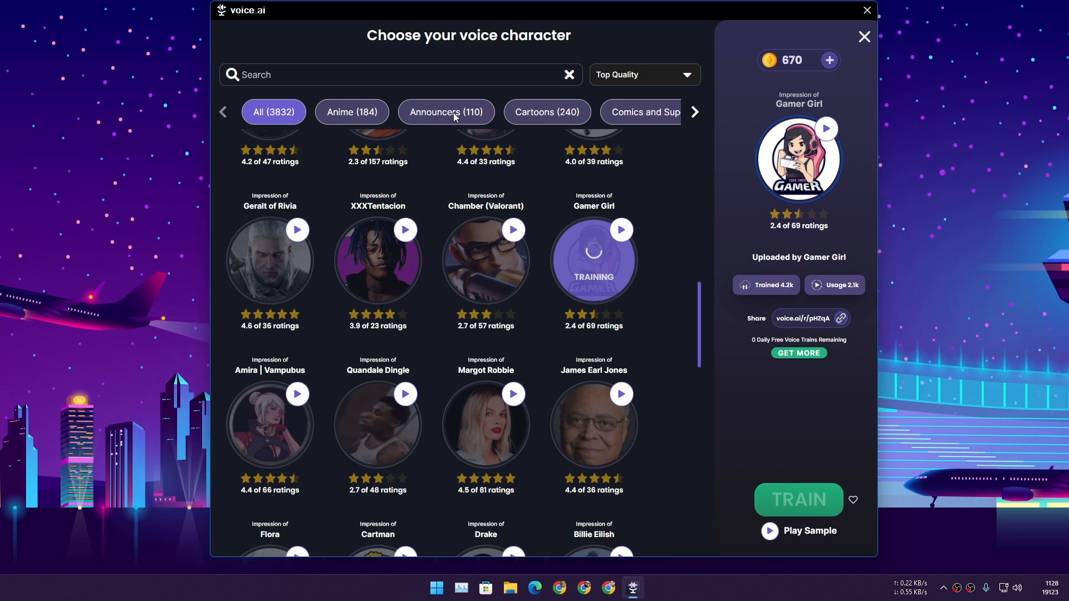
Close the chooser, switch to Live Mode and turn the Voice Changer on
{"action": "left_click", "coordinate": [863, 37]}
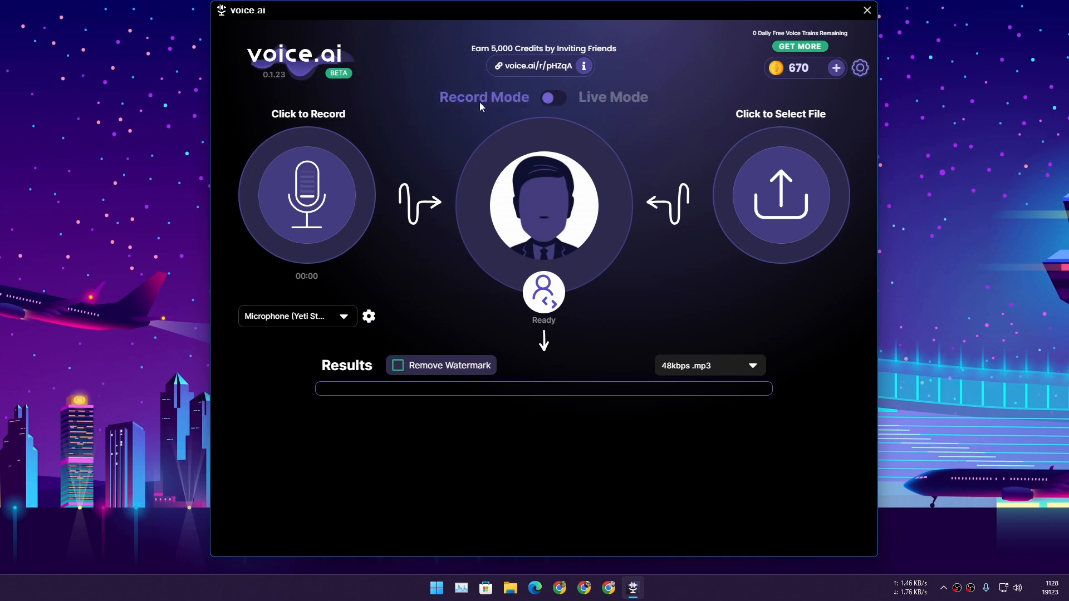
{"action": "left_click", "coordinate": [551, 98]}
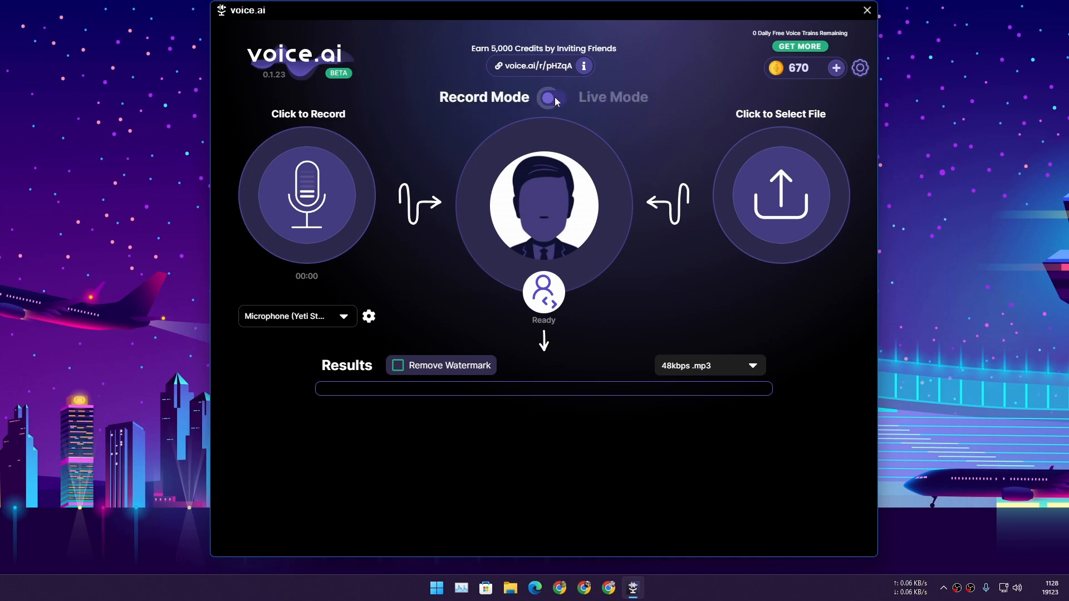
{"action": "left_click", "coordinate": [552, 98]}
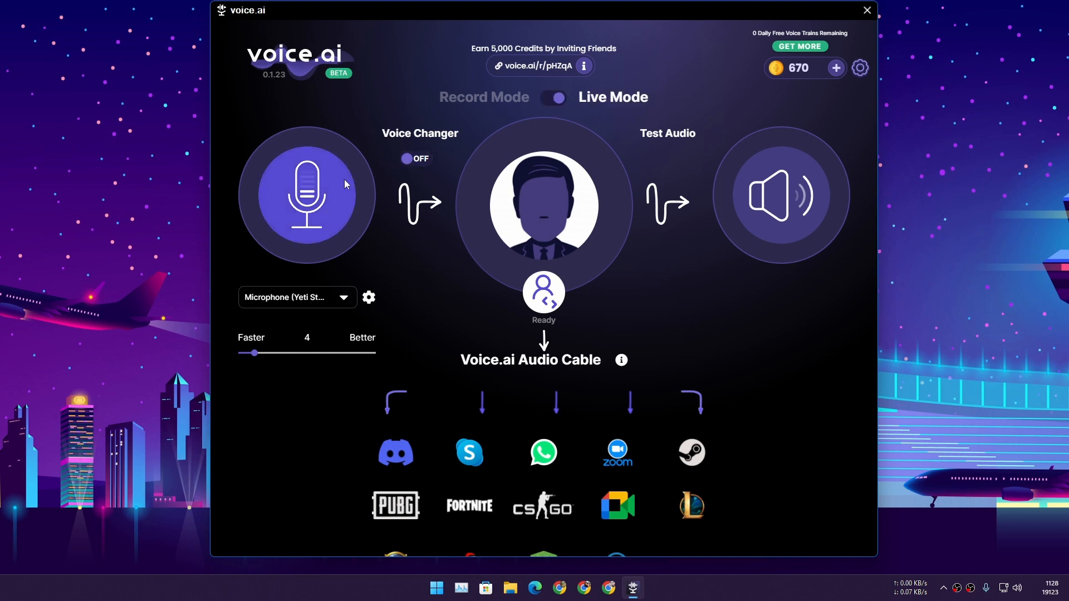
{"action": "mouse_move", "coordinate": [351, 155]}
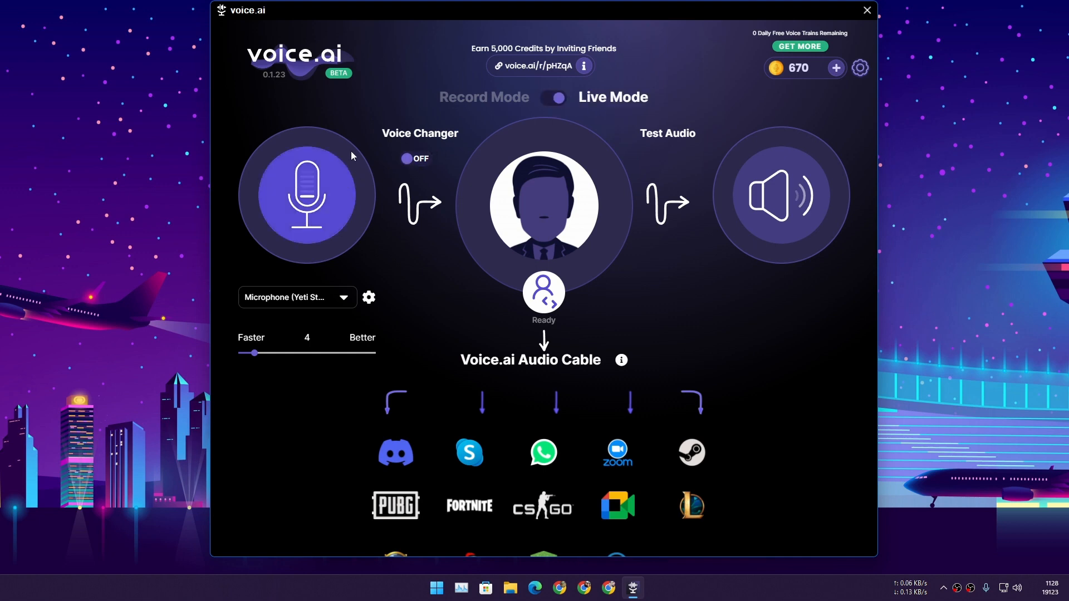
{"action": "left_click", "coordinate": [415, 159]}
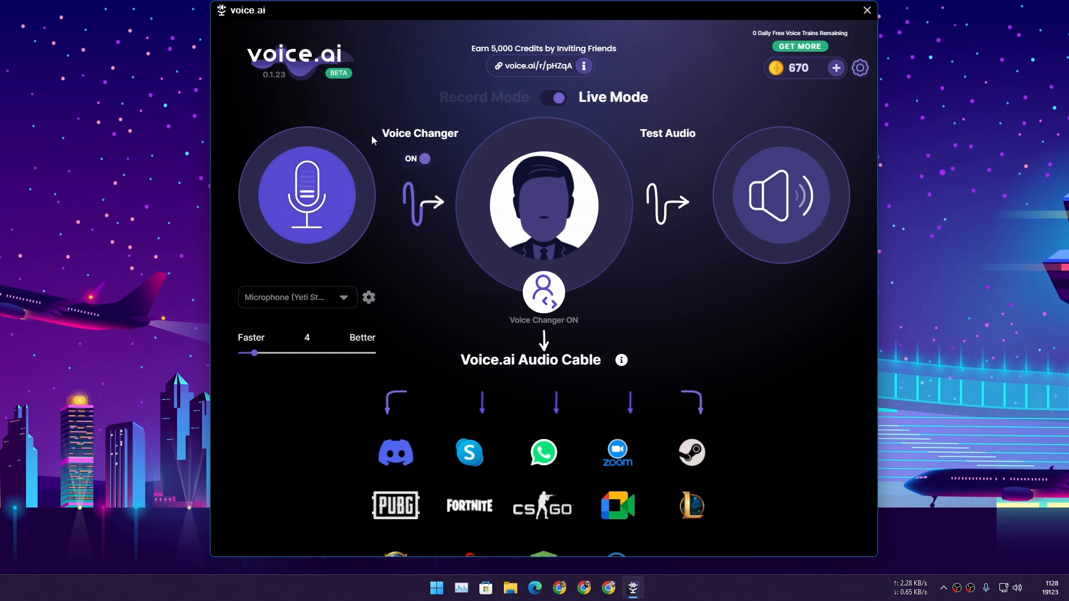
{"action": "mouse_move", "coordinate": [420, 291]}
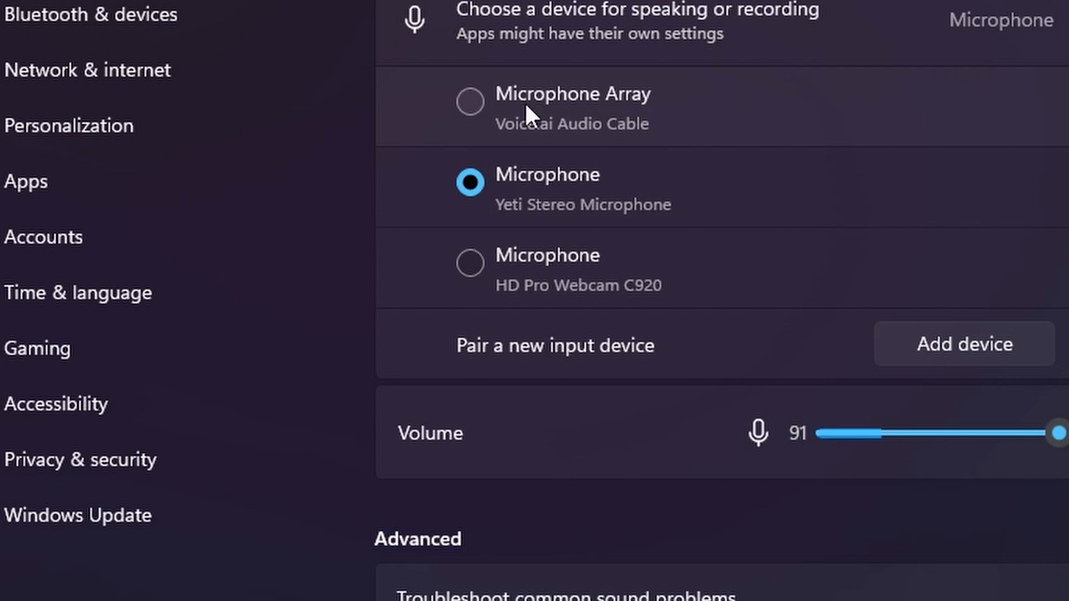
{"action": "mouse_move", "coordinate": [571, 150]}
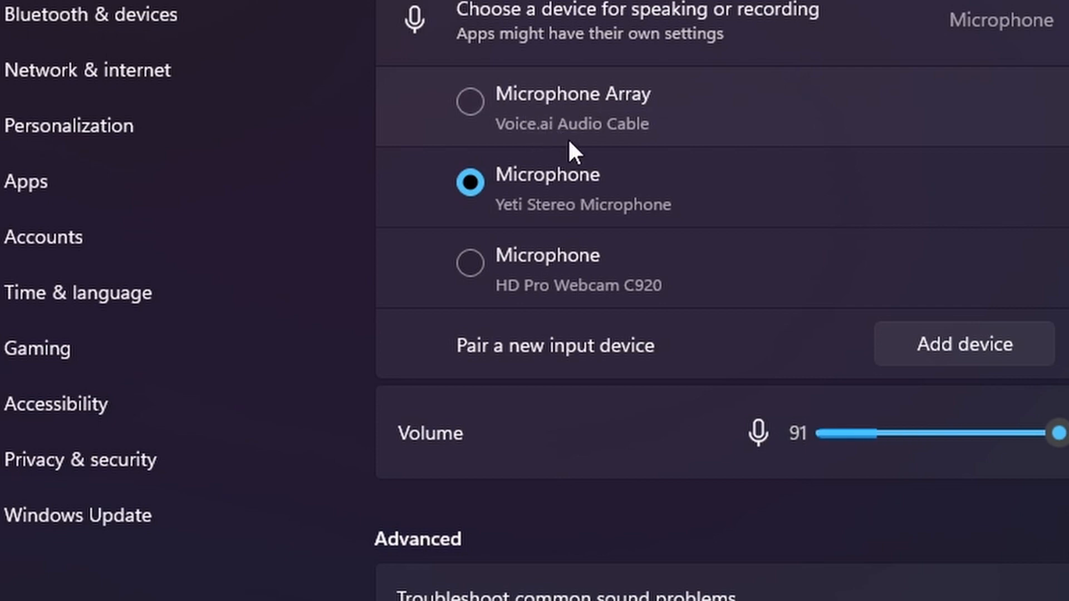
{"action": "mouse_move", "coordinate": [633, 113]}
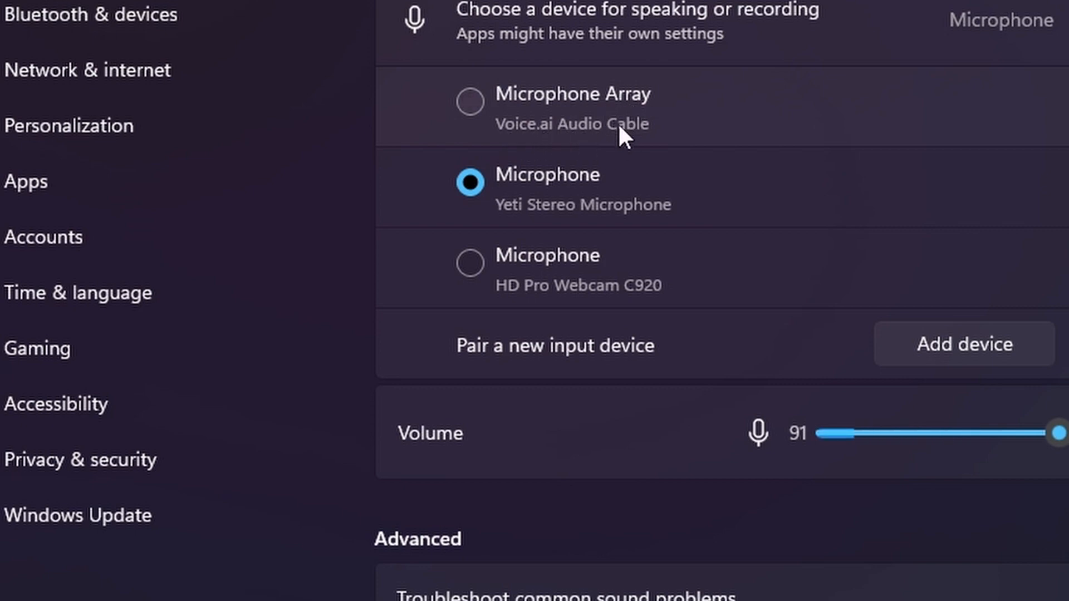
{"action": "mouse_move", "coordinate": [709, 129]}
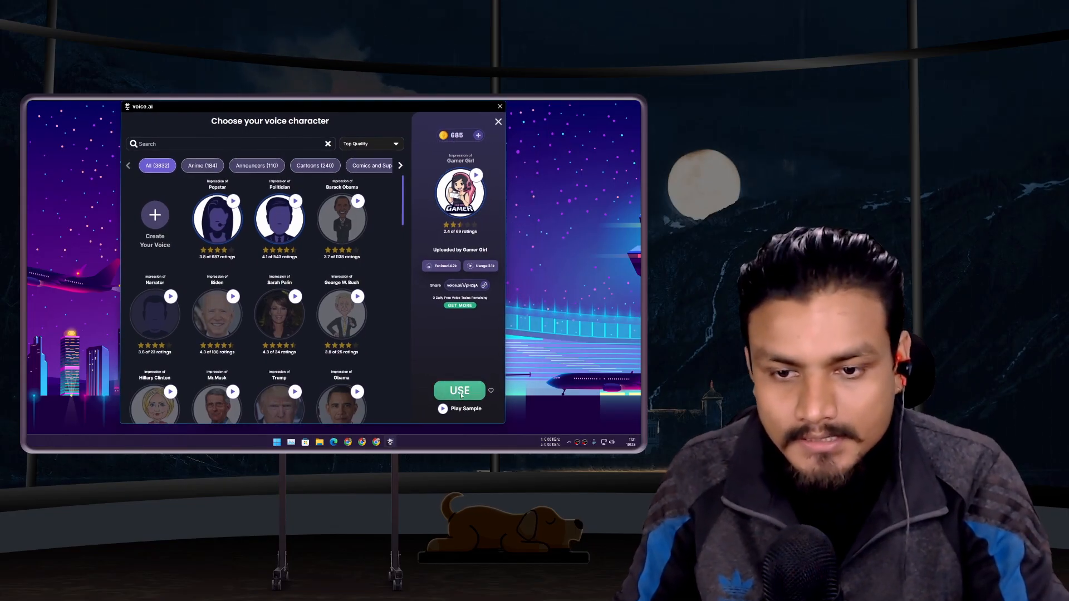
Make Gamer Girl the active voice and record a short test clip with it
{"action": "left_click", "coordinate": [458, 391]}
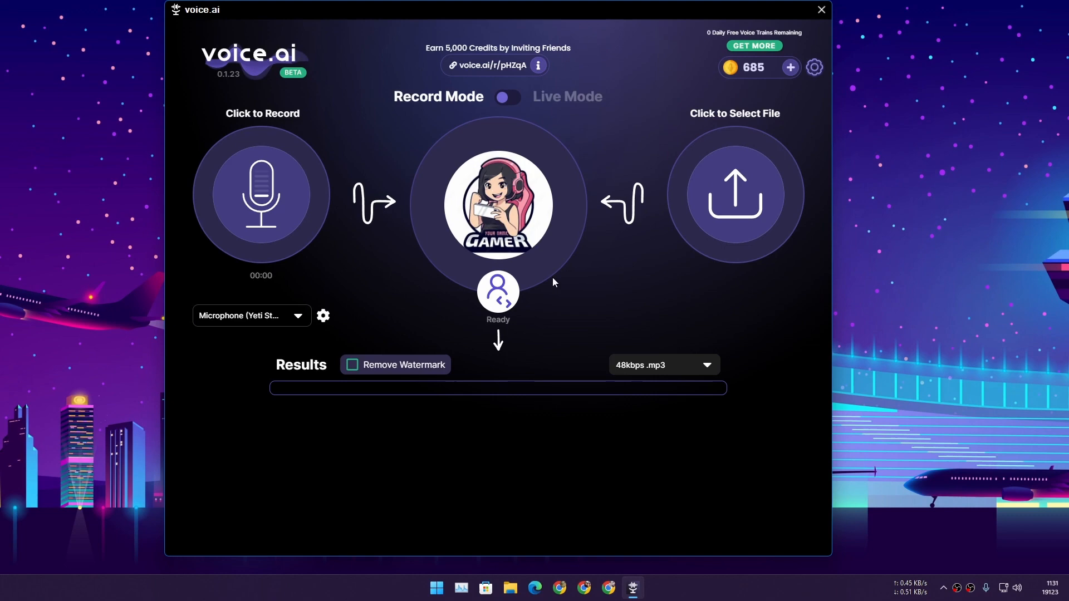
{"action": "left_click", "coordinate": [260, 193]}
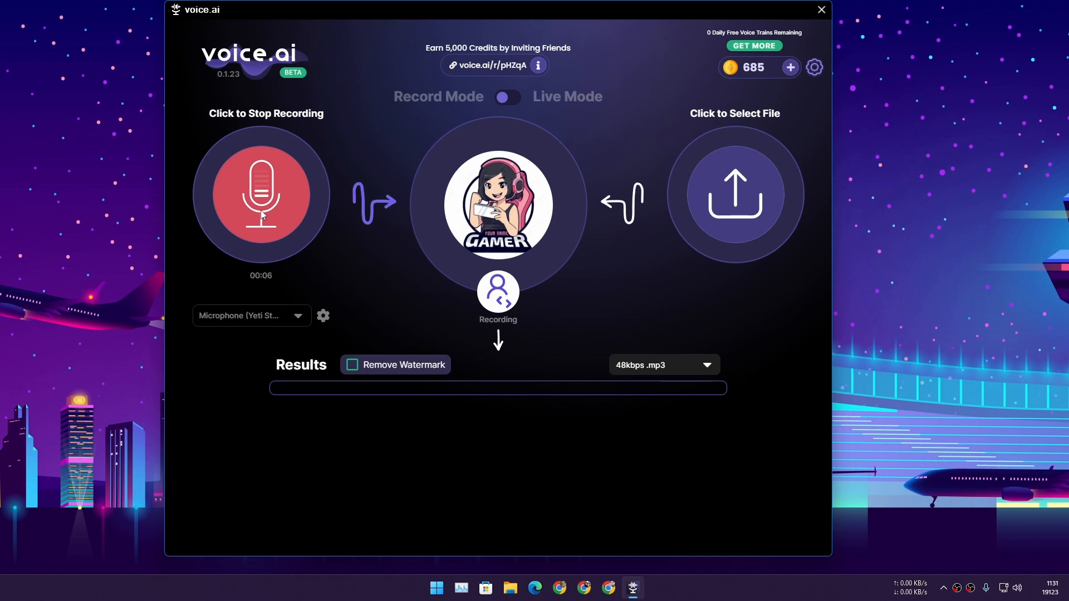
{"action": "left_click", "coordinate": [260, 194]}
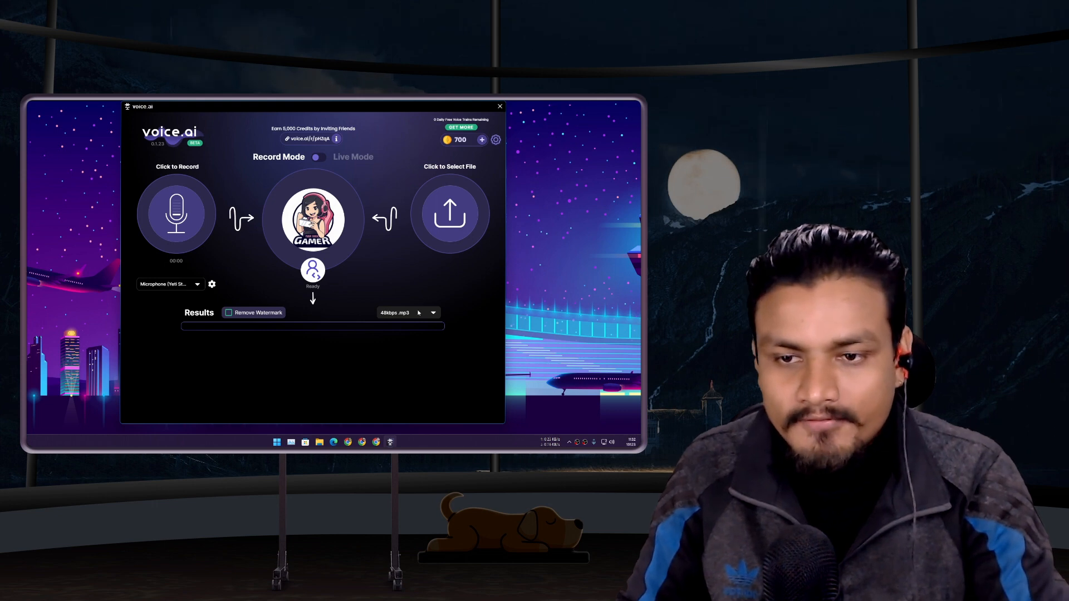
{"action": "left_click", "coordinate": [432, 313]}
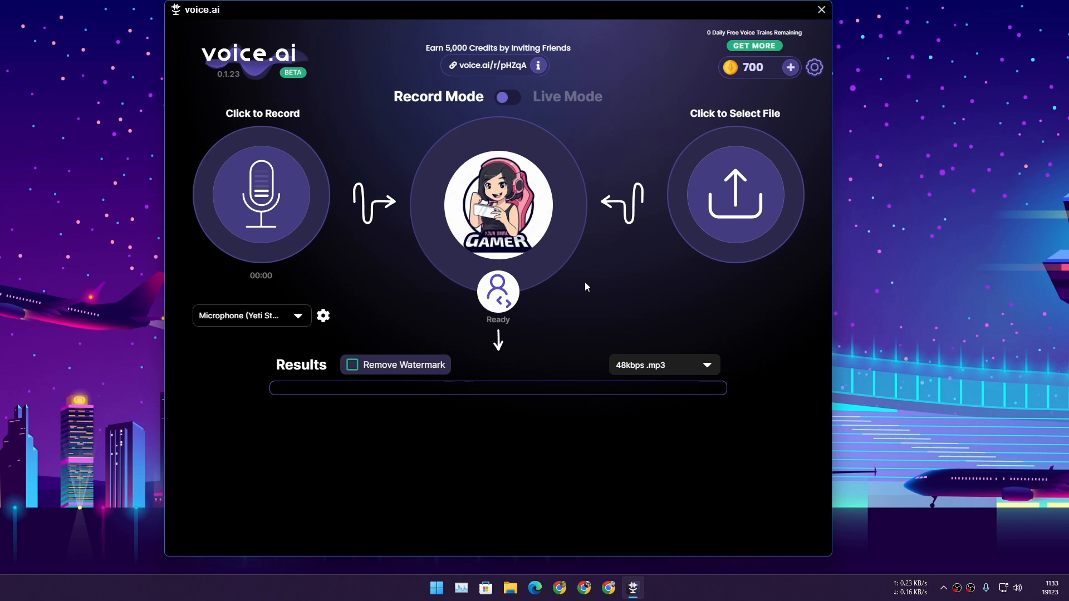
{"action": "mouse_move", "coordinate": [659, 332]}
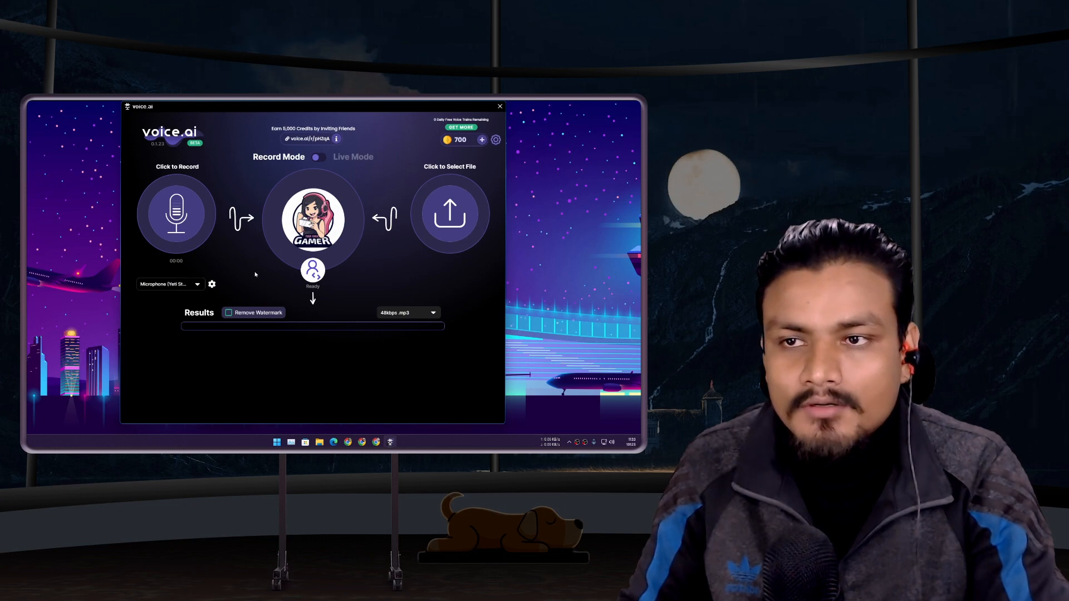
{"action": "mouse_move", "coordinate": [246, 276]}
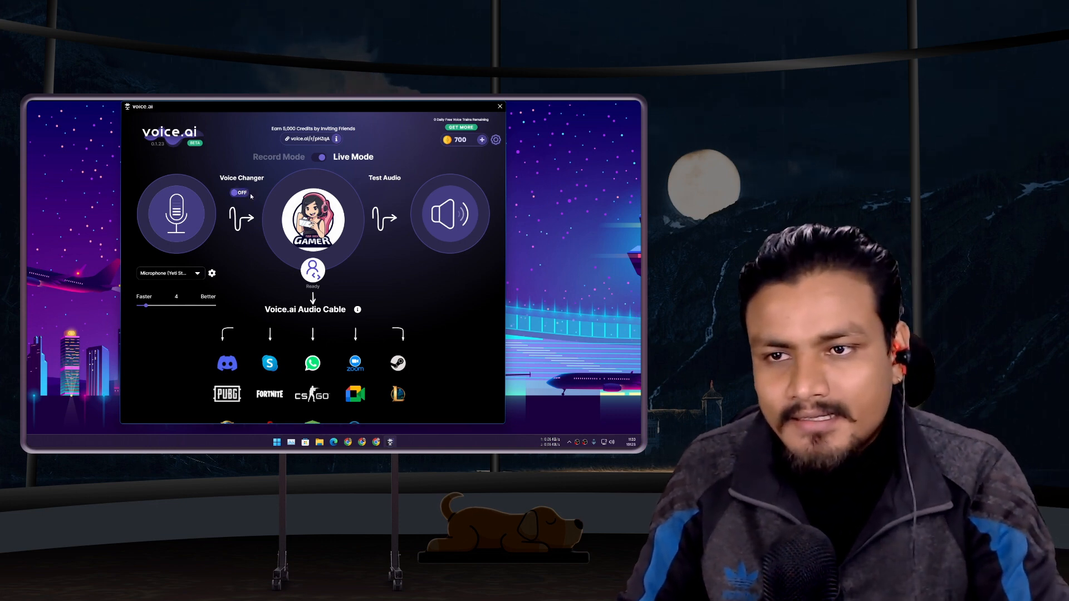
Turn the Voice Changer on and reopen the voice character gallery from Gamer Girl
{"action": "left_click", "coordinate": [240, 193]}
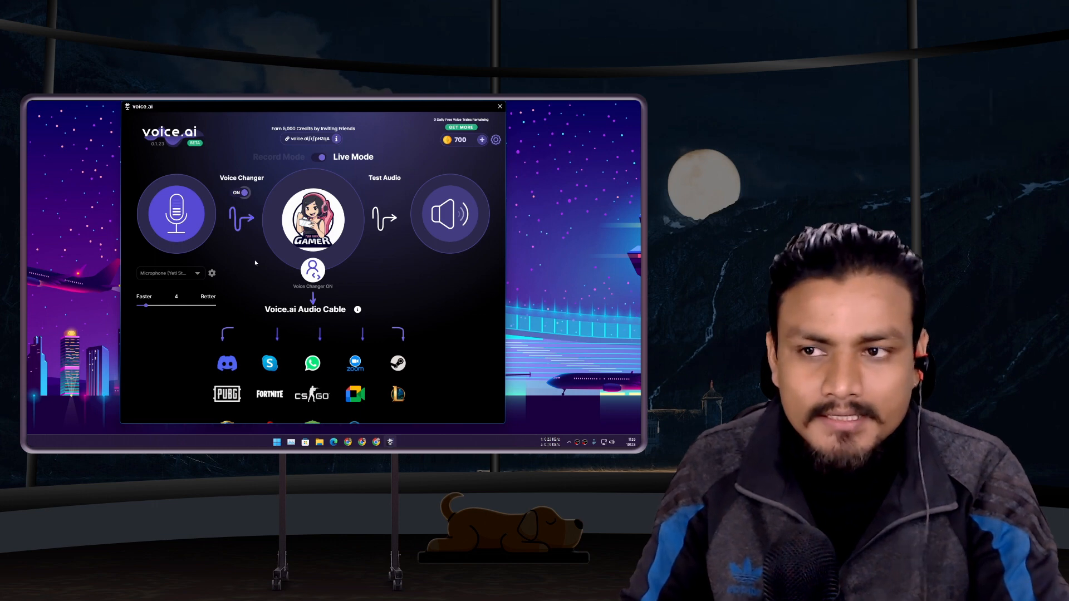
{"action": "left_click", "coordinate": [311, 219]}
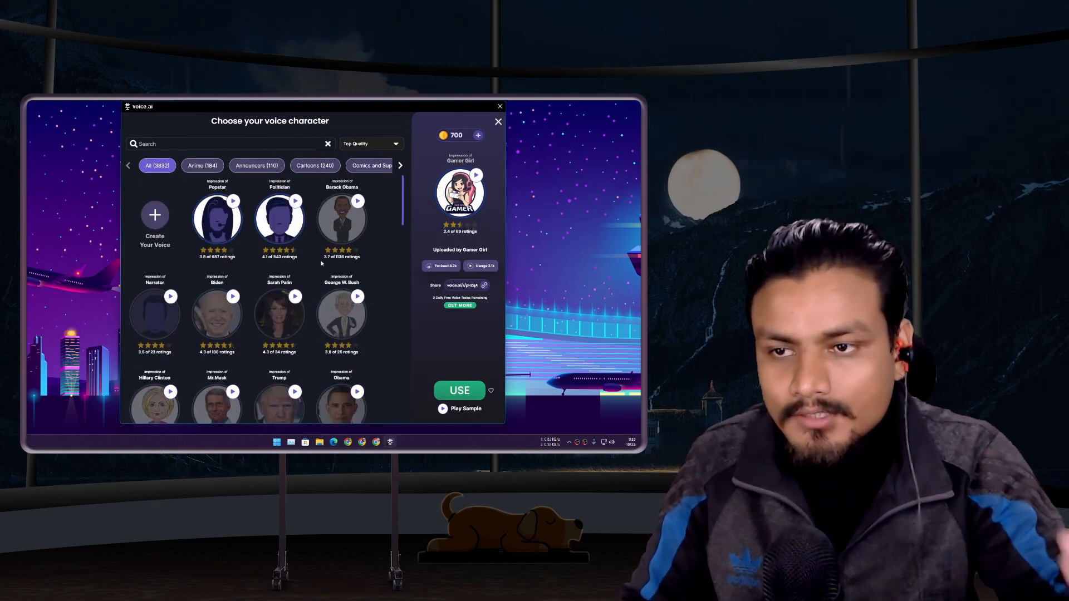
{"action": "mouse_move", "coordinate": [278, 218]}
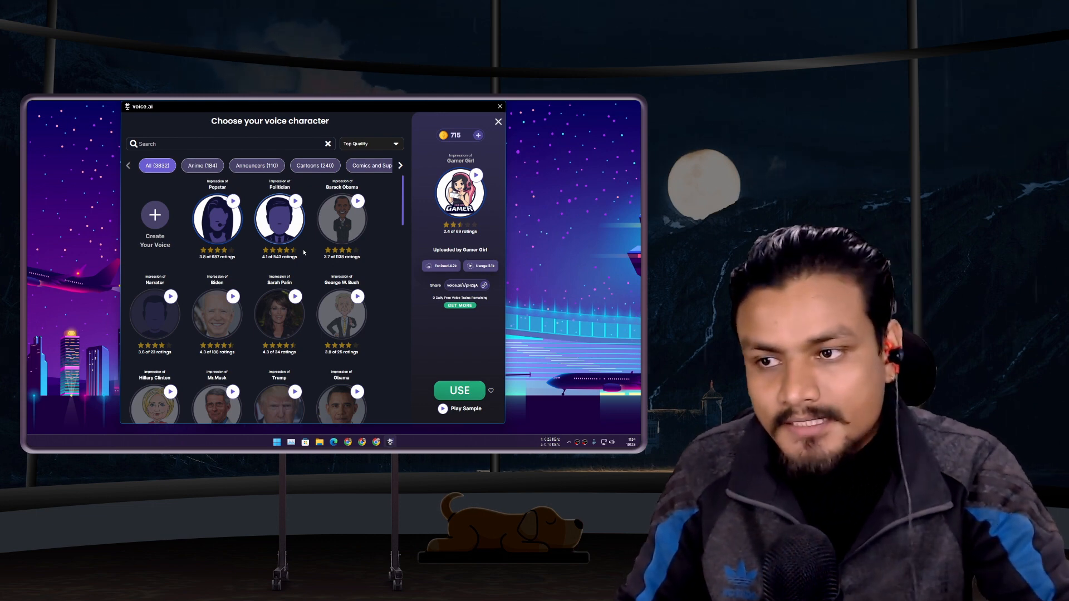
{"action": "mouse_move", "coordinate": [340, 218]}
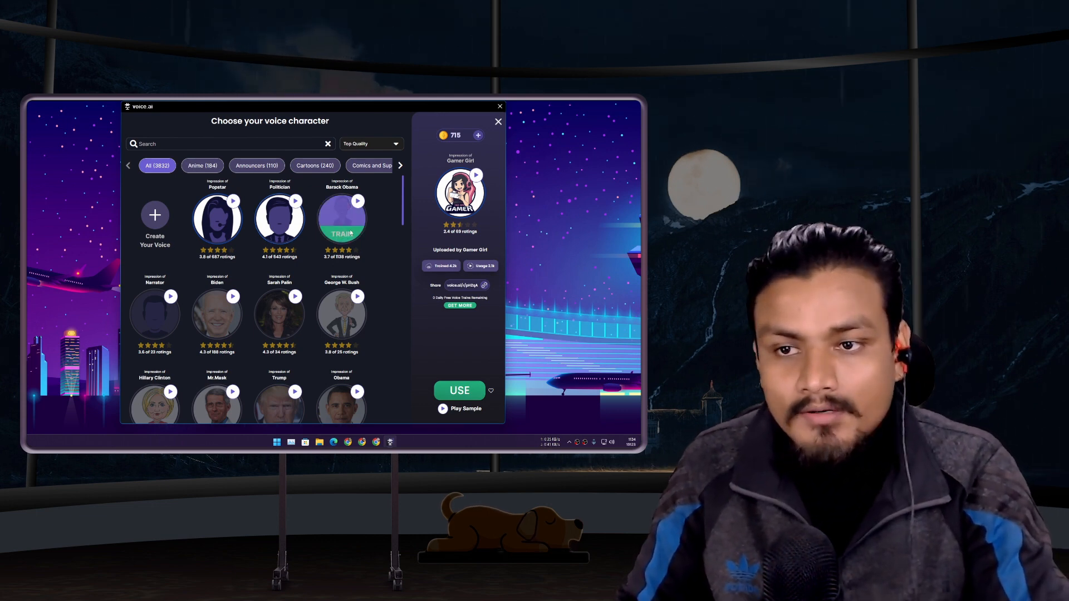
Open the Get Credits dialog from the + beside the credit balance
{"action": "scroll", "scroll_direction": "down", "scroll_amount": 3}
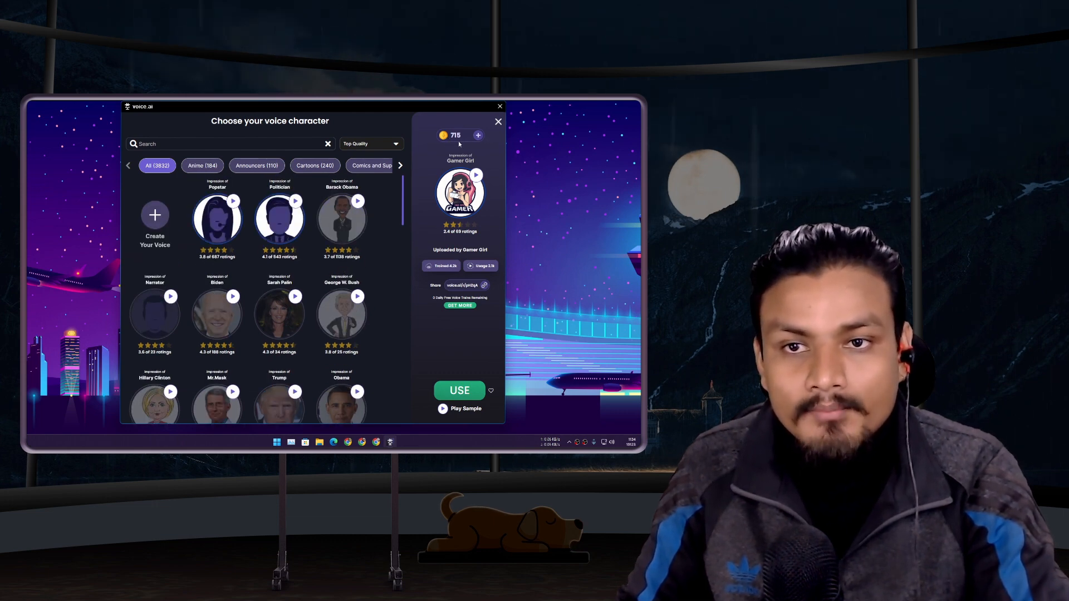
{"action": "left_click", "coordinate": [477, 134]}
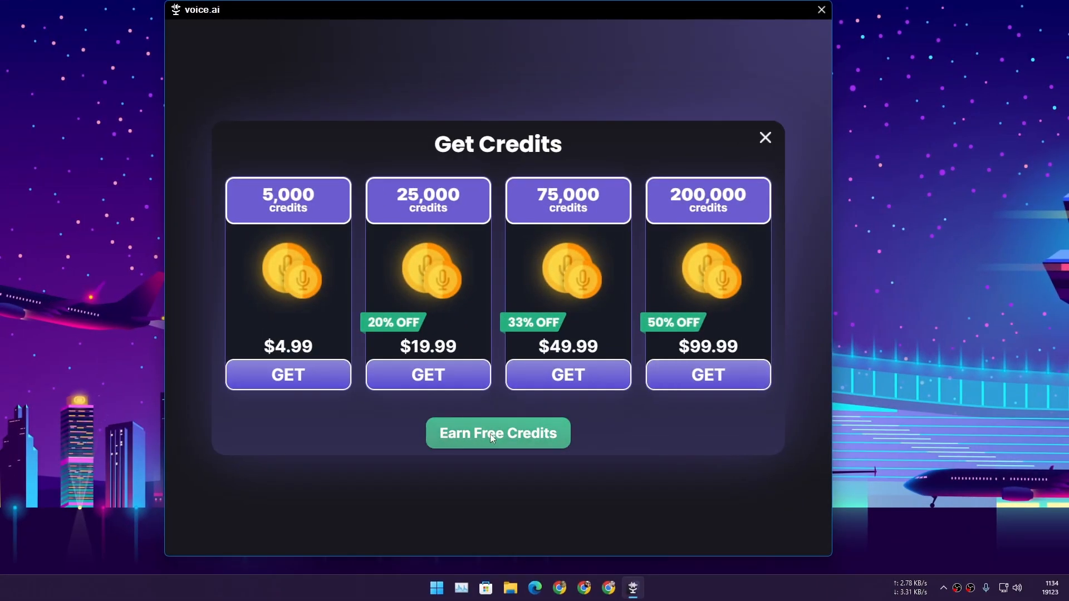
View the Earn Free Credits options, then close the overview
{"action": "left_click", "coordinate": [497, 433]}
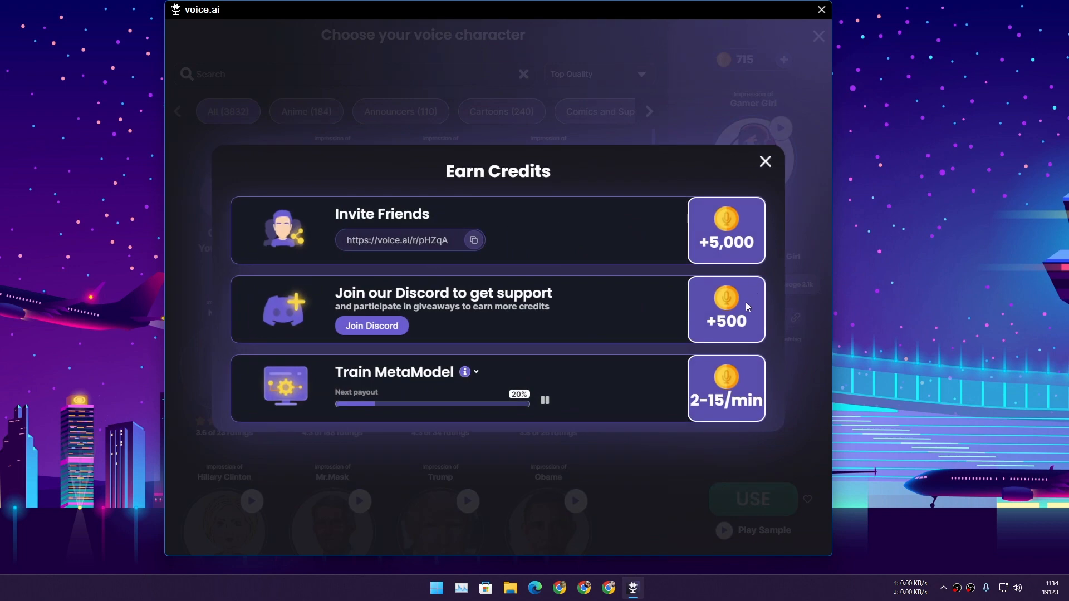
{"action": "mouse_move", "coordinate": [434, 286]}
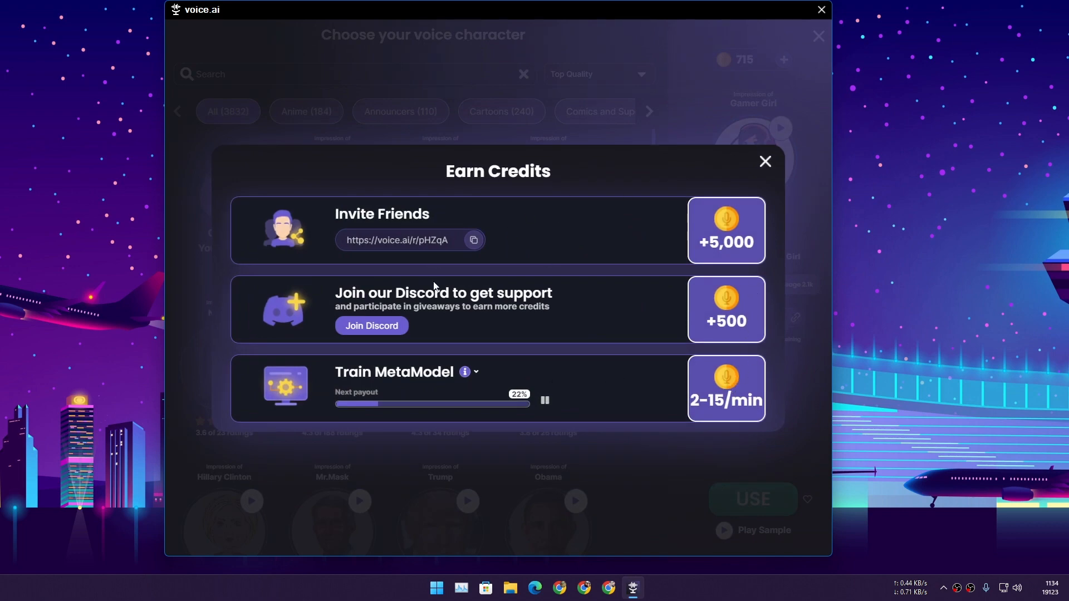
{"action": "left_click", "coordinate": [763, 162]}
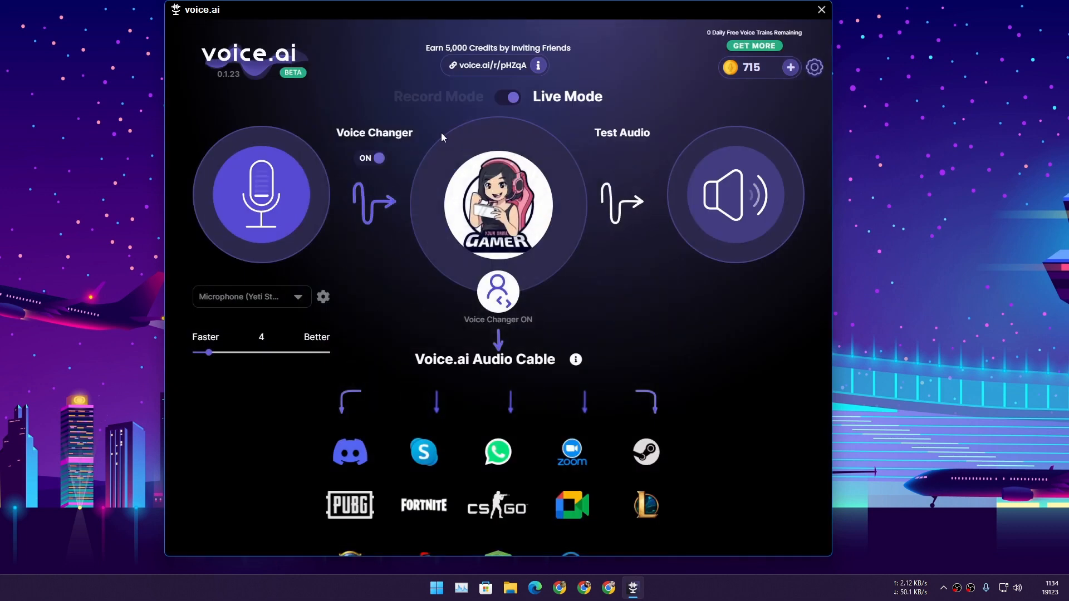
{"action": "mouse_move", "coordinate": [815, 444]}
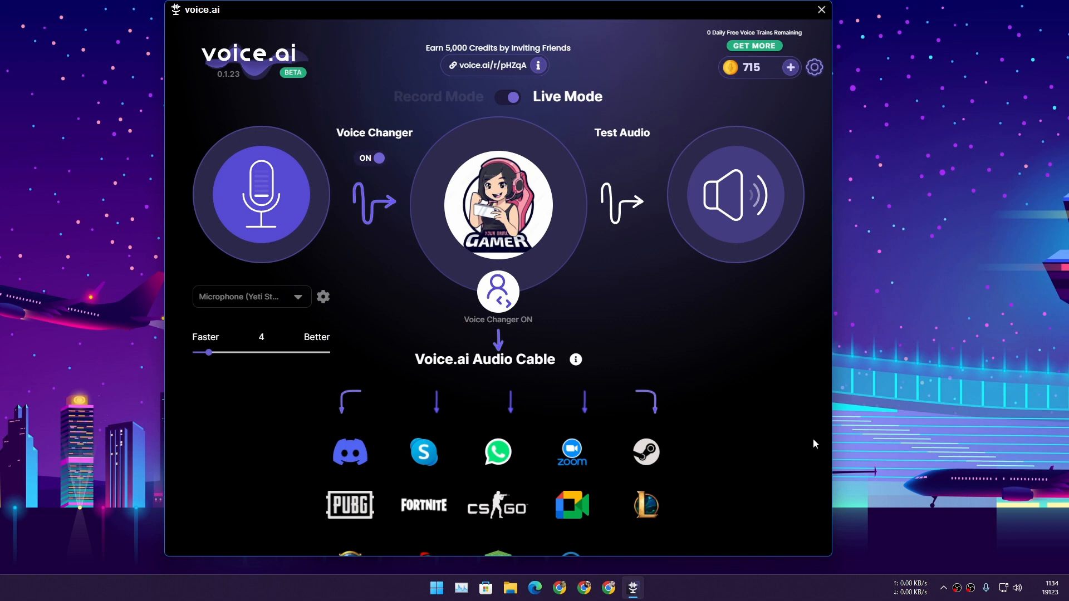
Open Windows Sound settings from the taskbar speaker icon
{"action": "right_click", "coordinate": [1015, 588]}
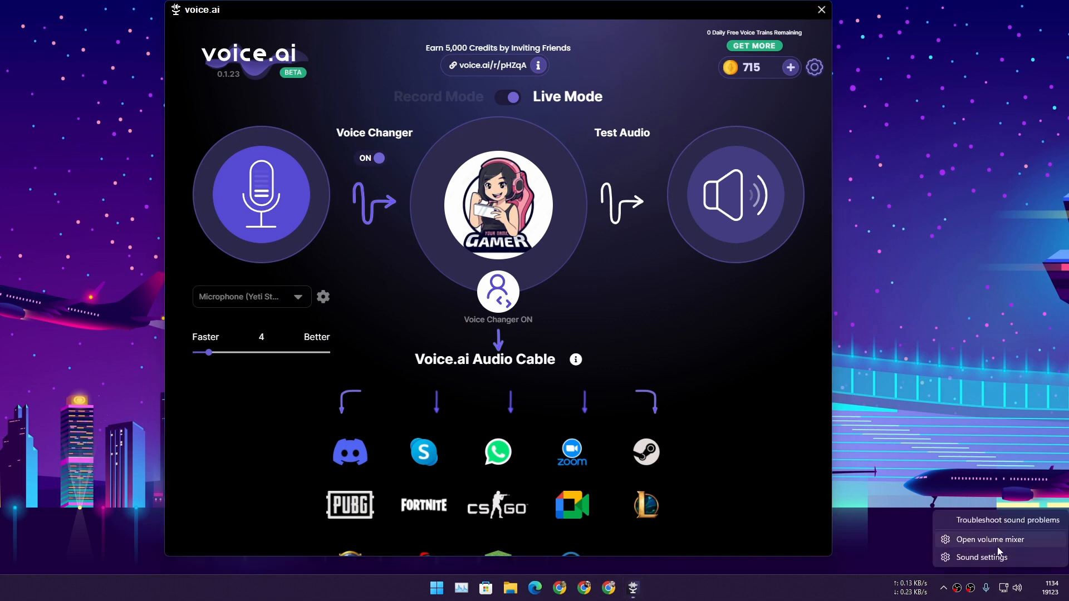
{"action": "left_click", "coordinate": [981, 557]}
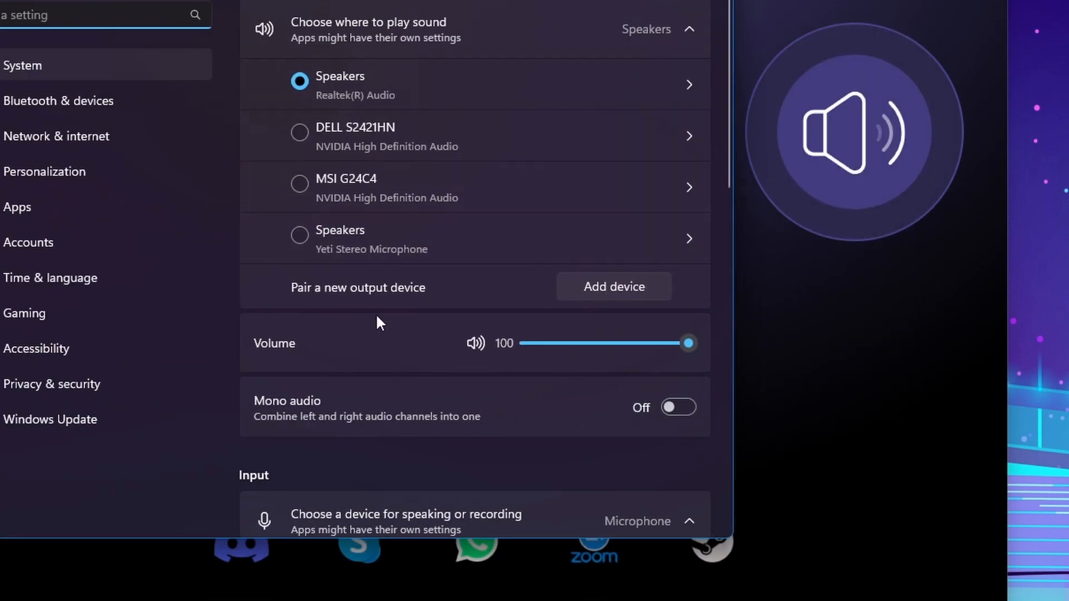
Enable Listen to this device for the Voice.ai Audio Cable microphone in its Properties
{"action": "scroll", "scroll_direction": "down", "scroll_amount": 3}
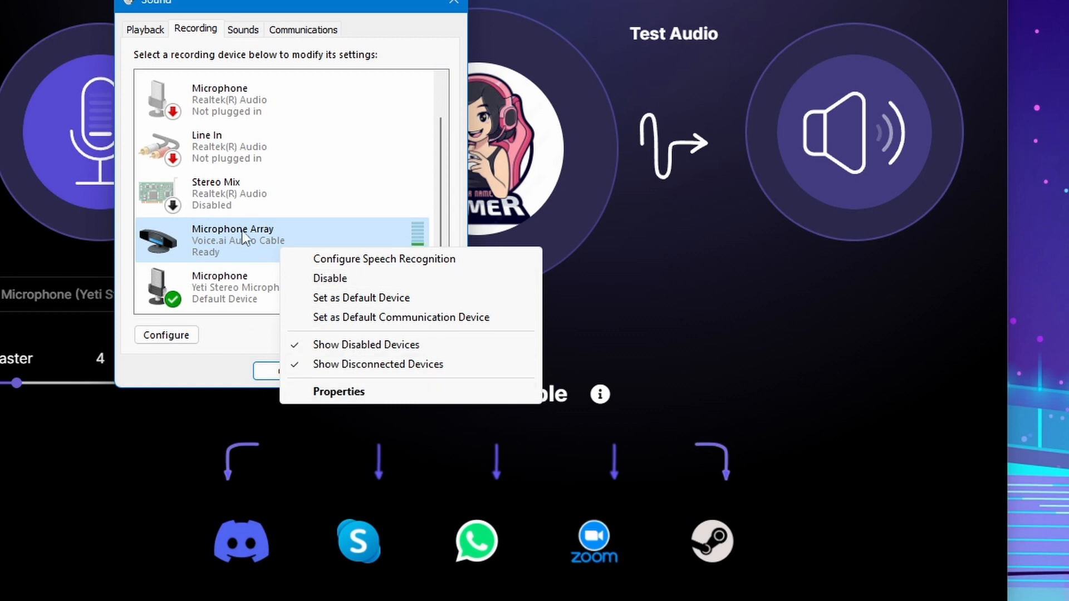
{"action": "mouse_move", "coordinate": [214, 256]}
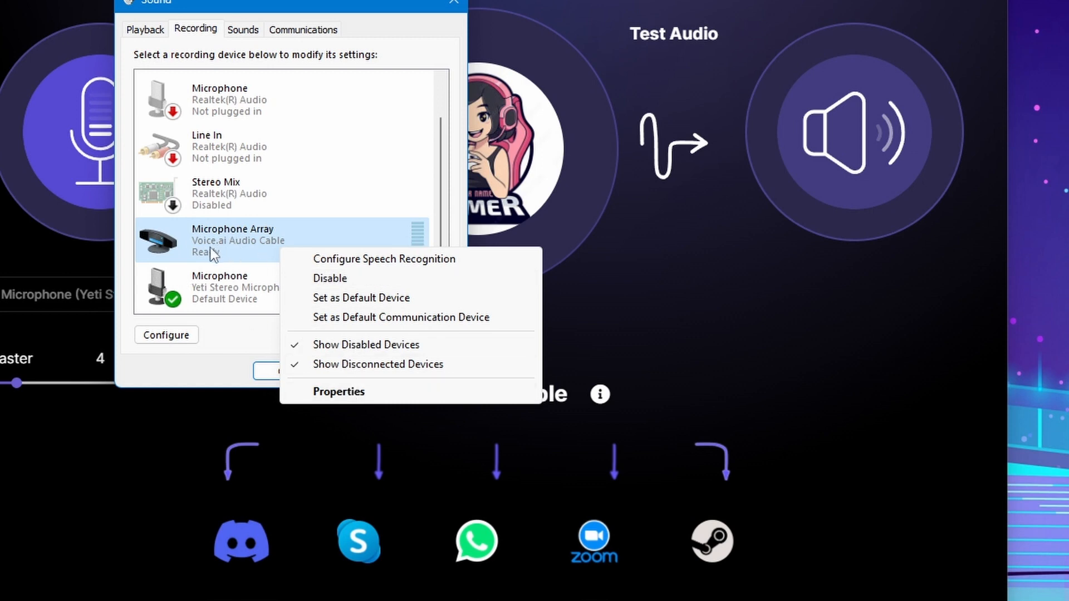
{"action": "left_click", "coordinate": [338, 391]}
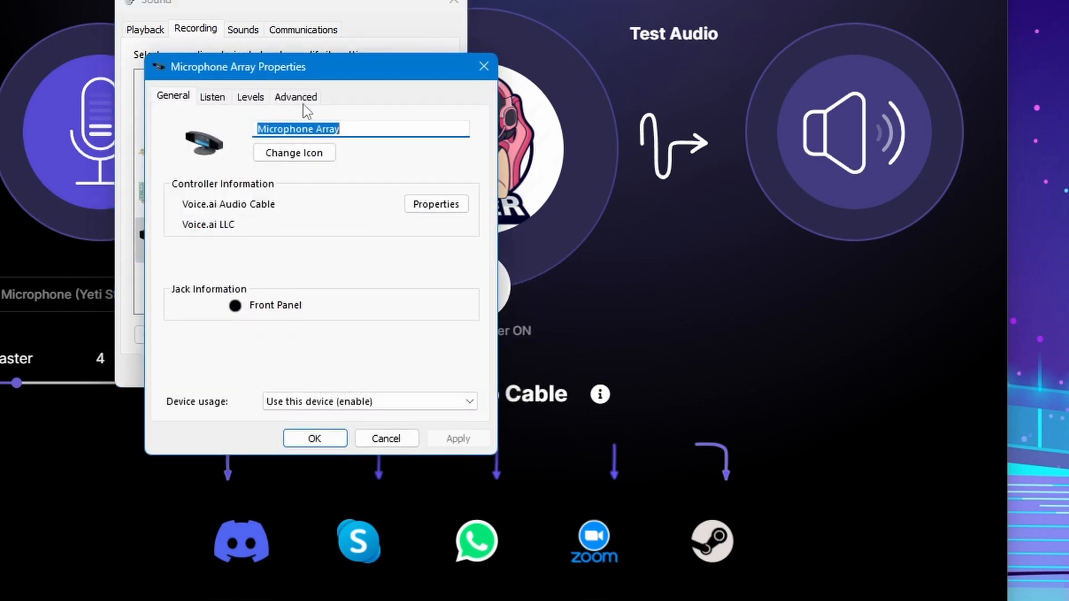
{"action": "left_click", "coordinate": [211, 96]}
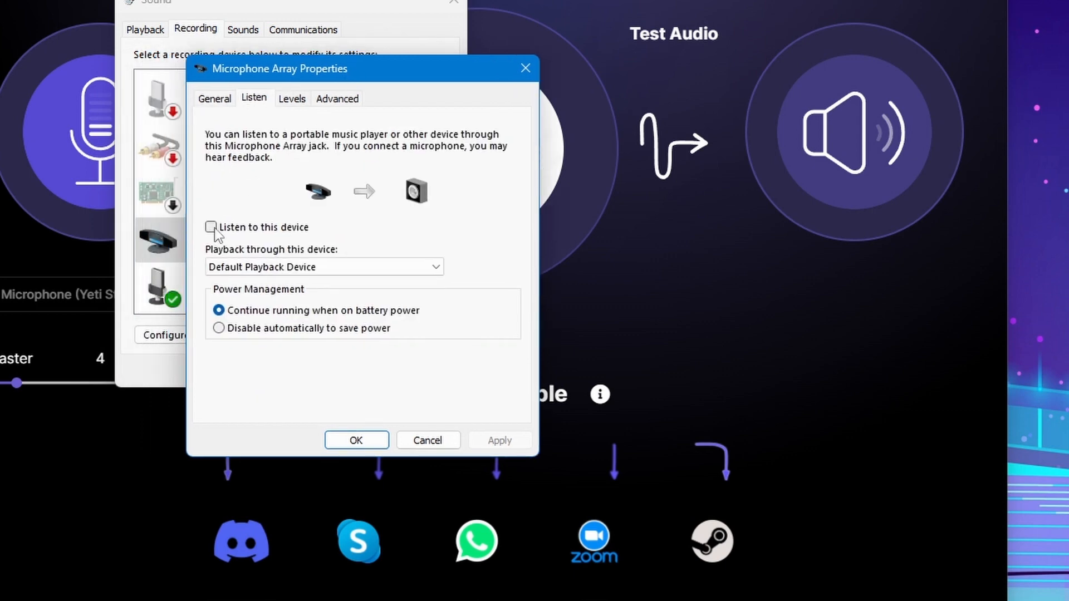
{"action": "left_click", "coordinate": [210, 227]}
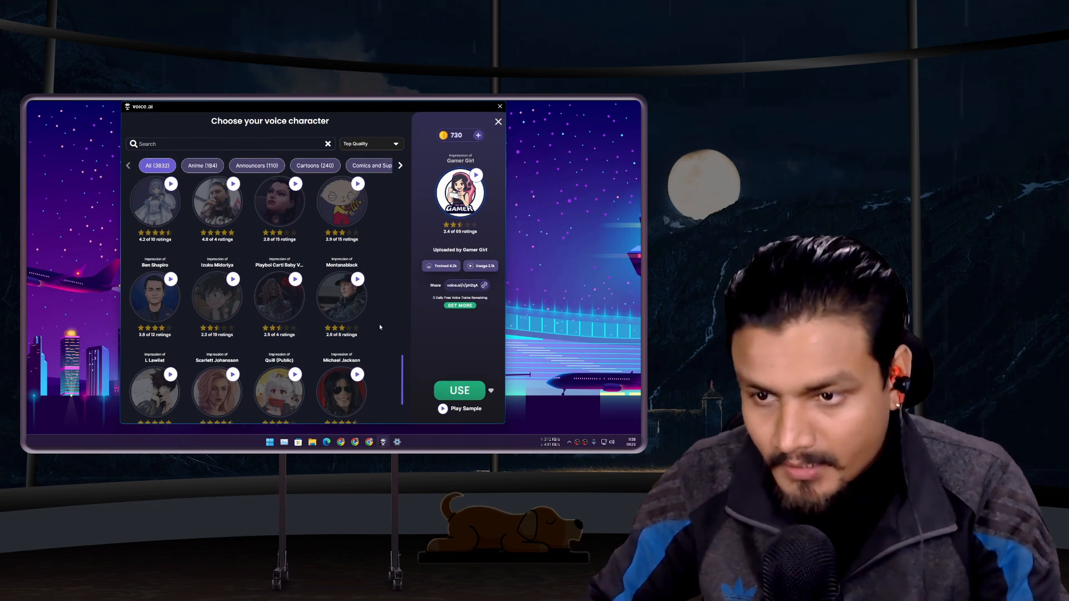
Close the Choose your voice character panel, leaving Gamer Girl active with the voice changer ON
{"action": "scroll", "scroll_direction": "down", "scroll_amount": 3}
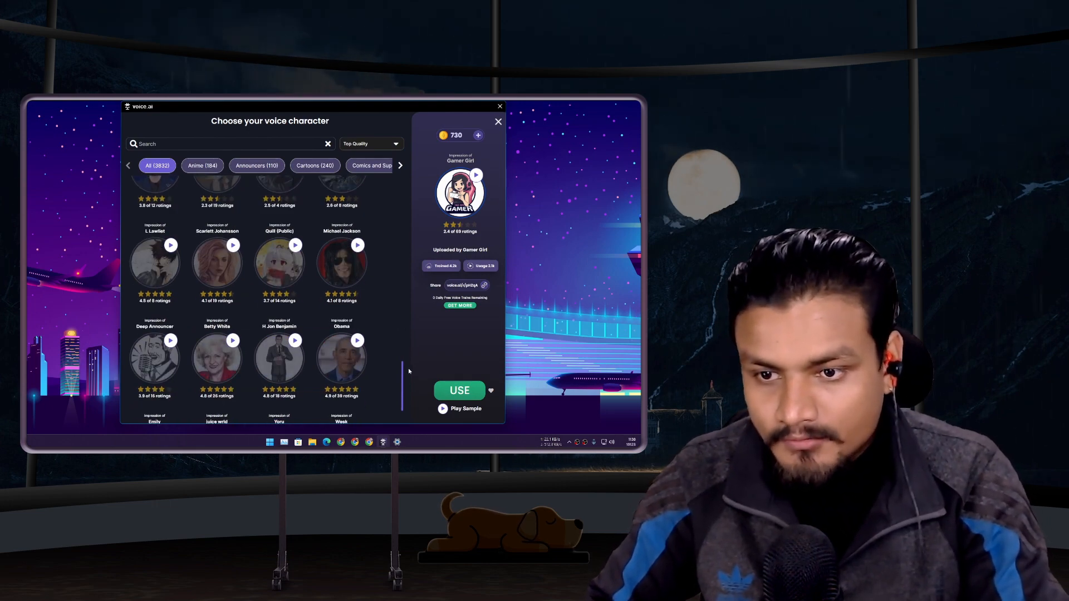
{"action": "left_click", "coordinate": [203, 165]}
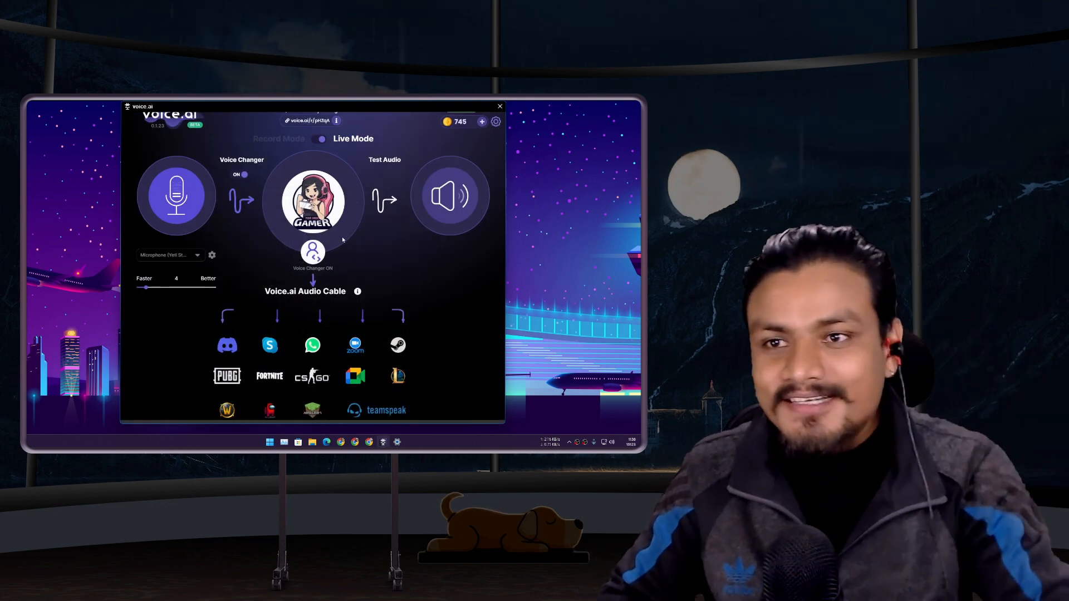
{"action": "left_click", "coordinate": [237, 175]}
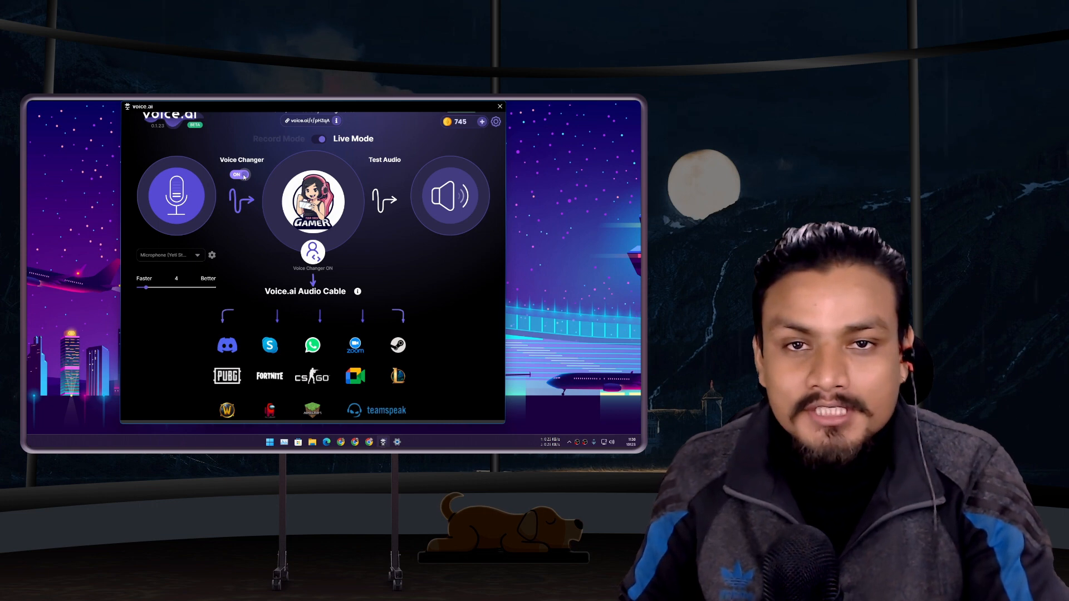